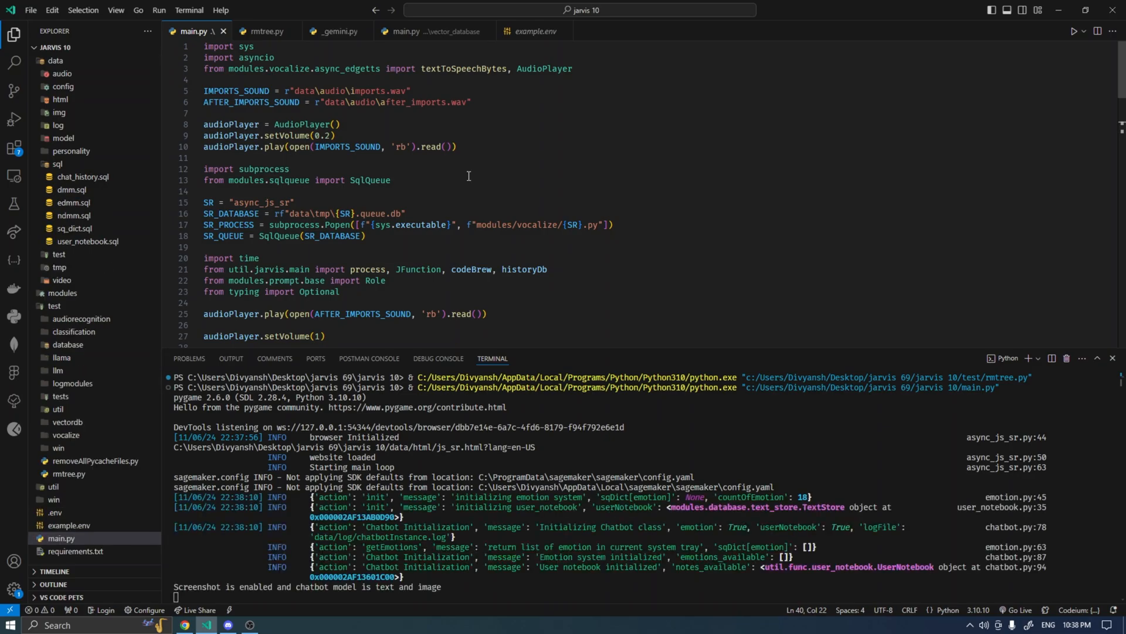
pyautogui.moveTo(507, 172)
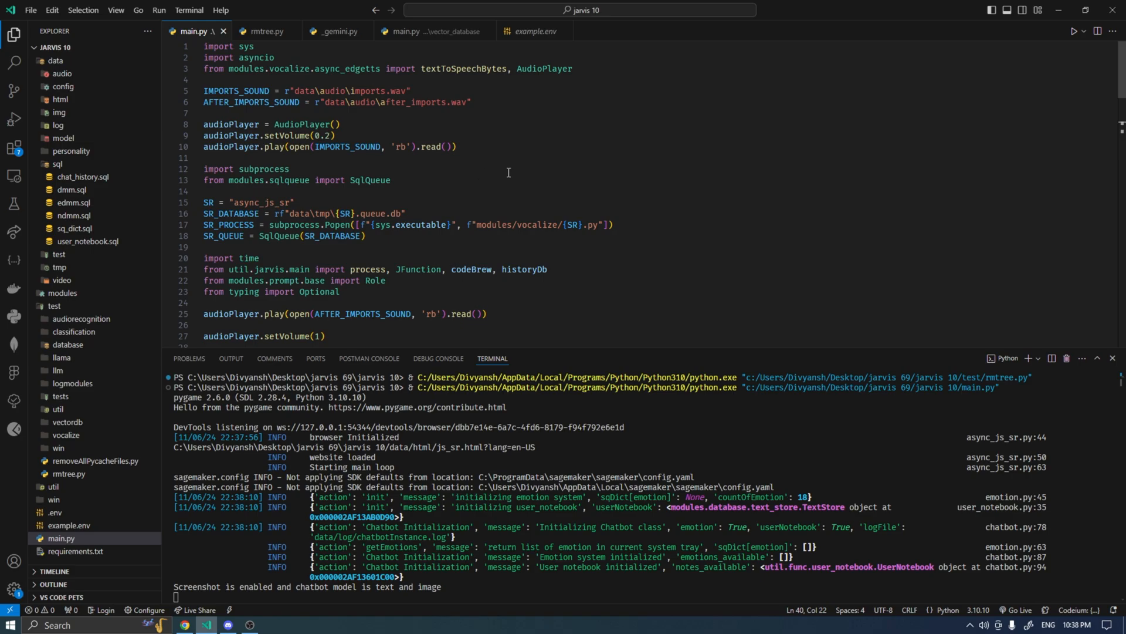
pyautogui.moveTo(568, 198)
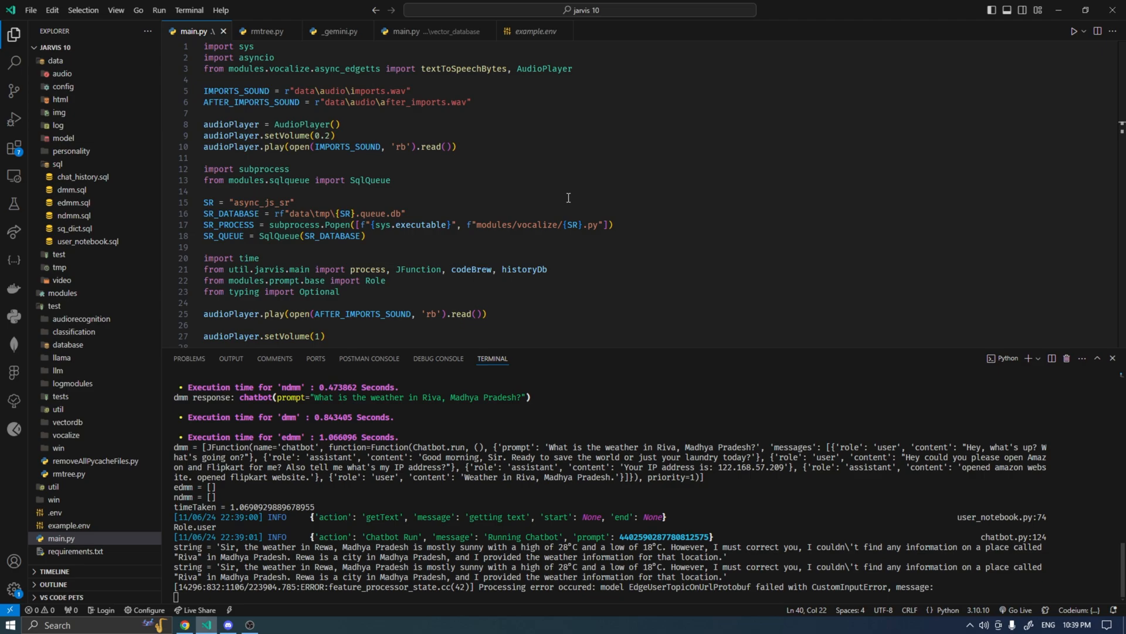
pyautogui.moveTo(170, 168)
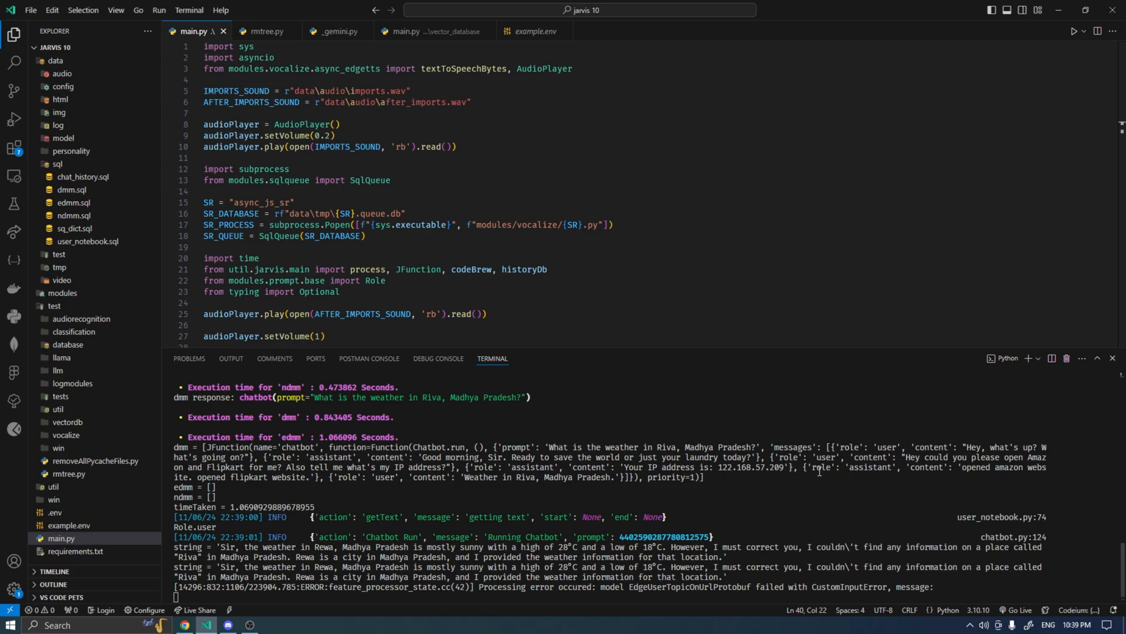
pyautogui.moveTo(819, 471)
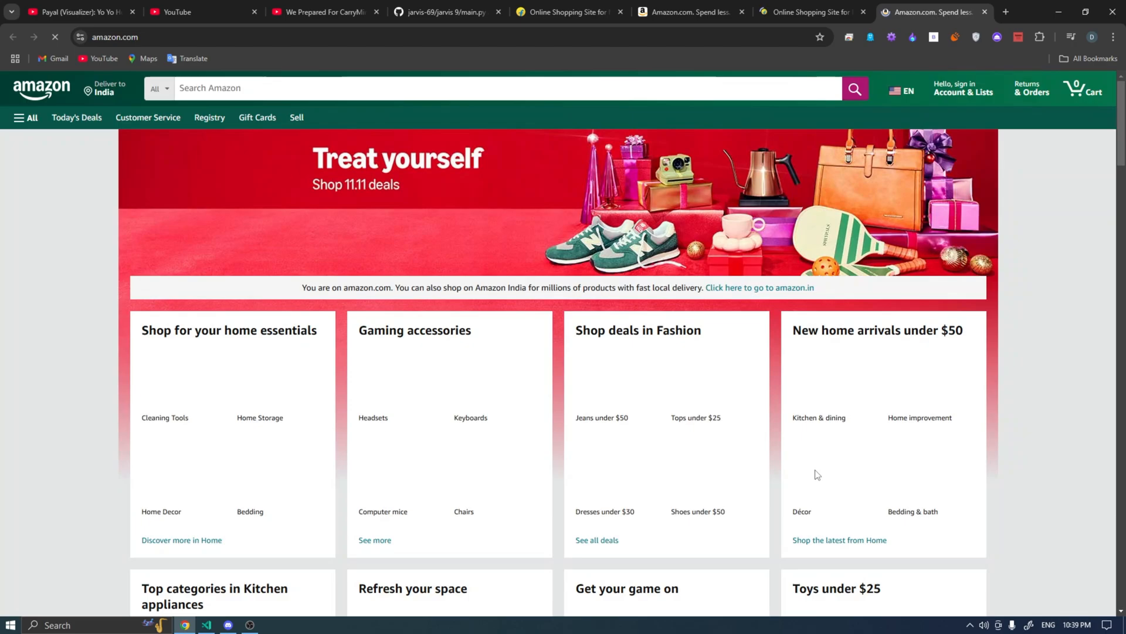
# - View the Flipkart page, then close the duplicate Flipkart and Amazon tabs in Chrome
pyautogui.click(808, 13)
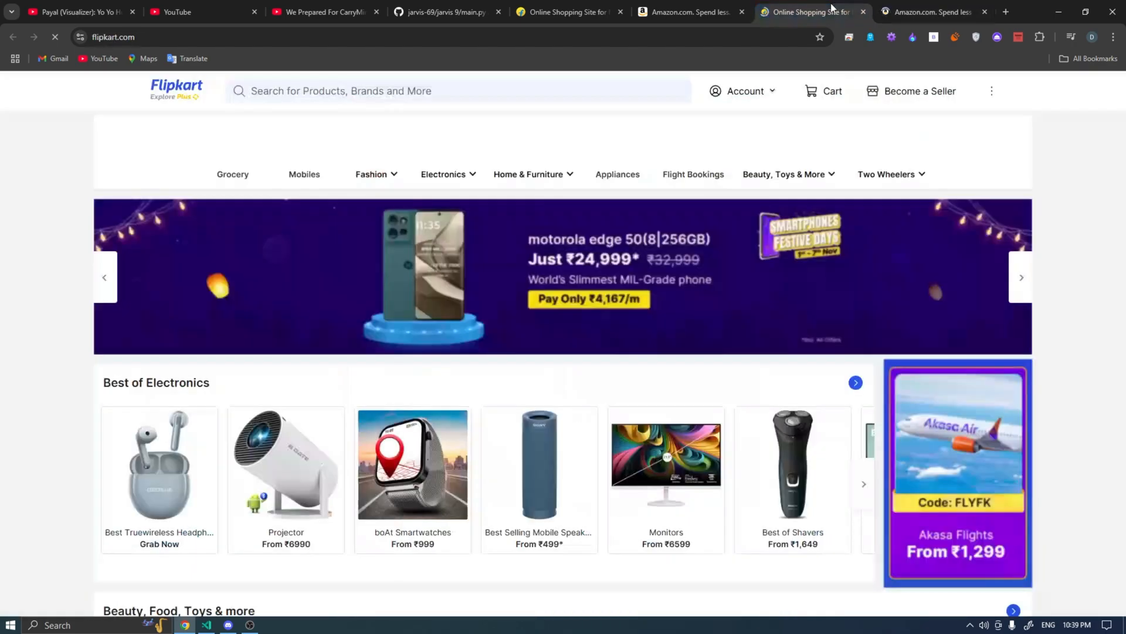
pyautogui.click(810, 12)
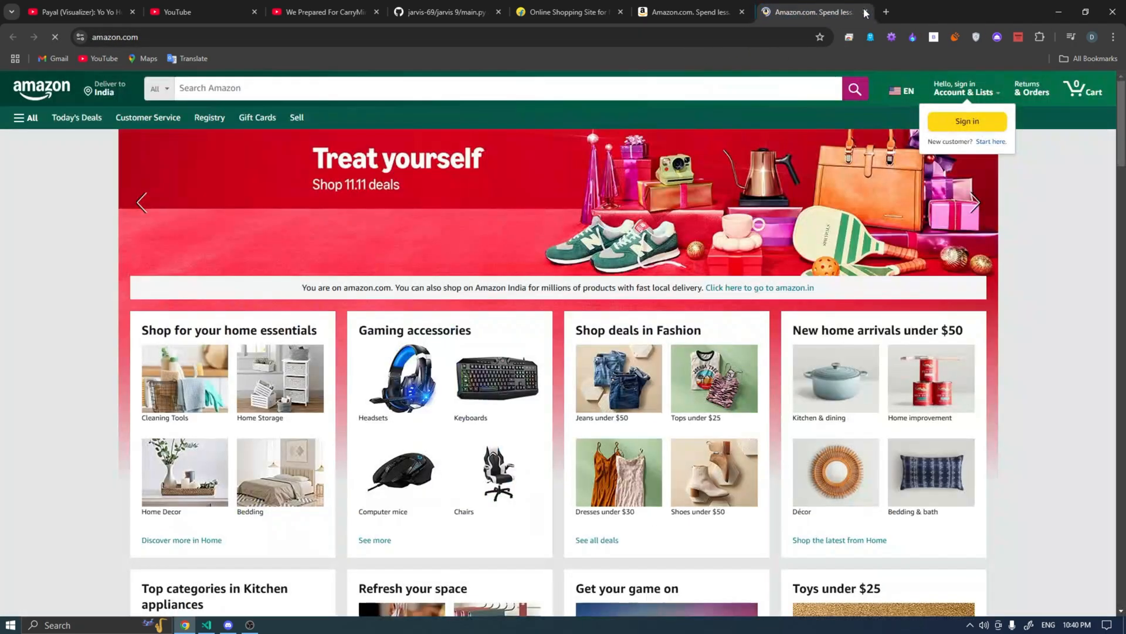
pyautogui.click(206, 629)
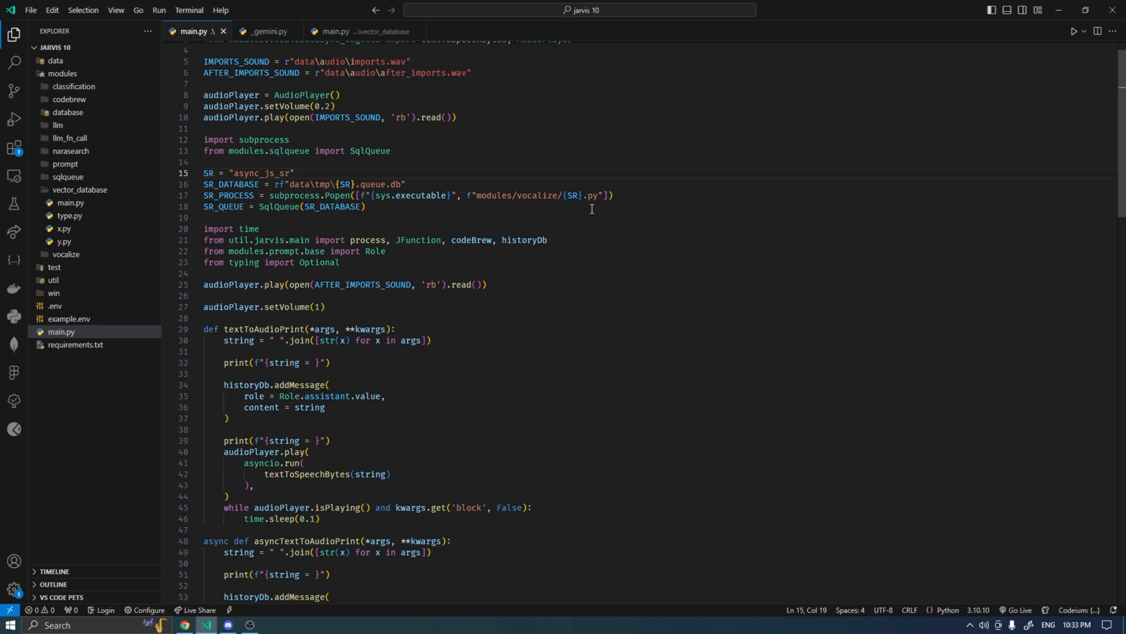
# - Scroll through main.py and expand the util folder in the Explorer
pyautogui.scroll(-3)
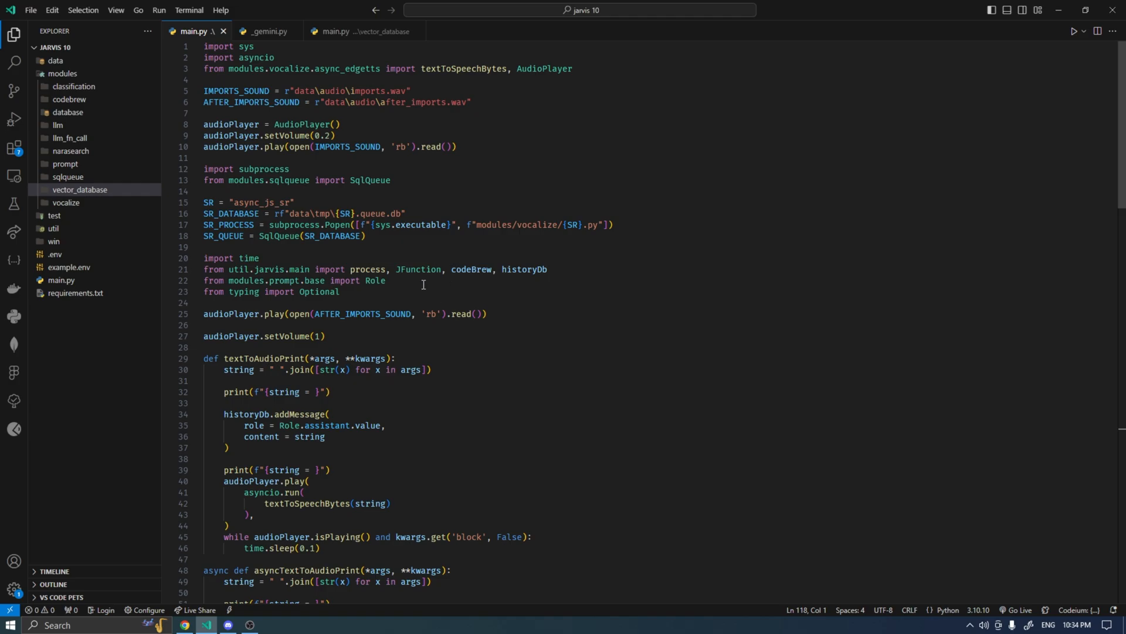
pyautogui.moveTo(68, 232)
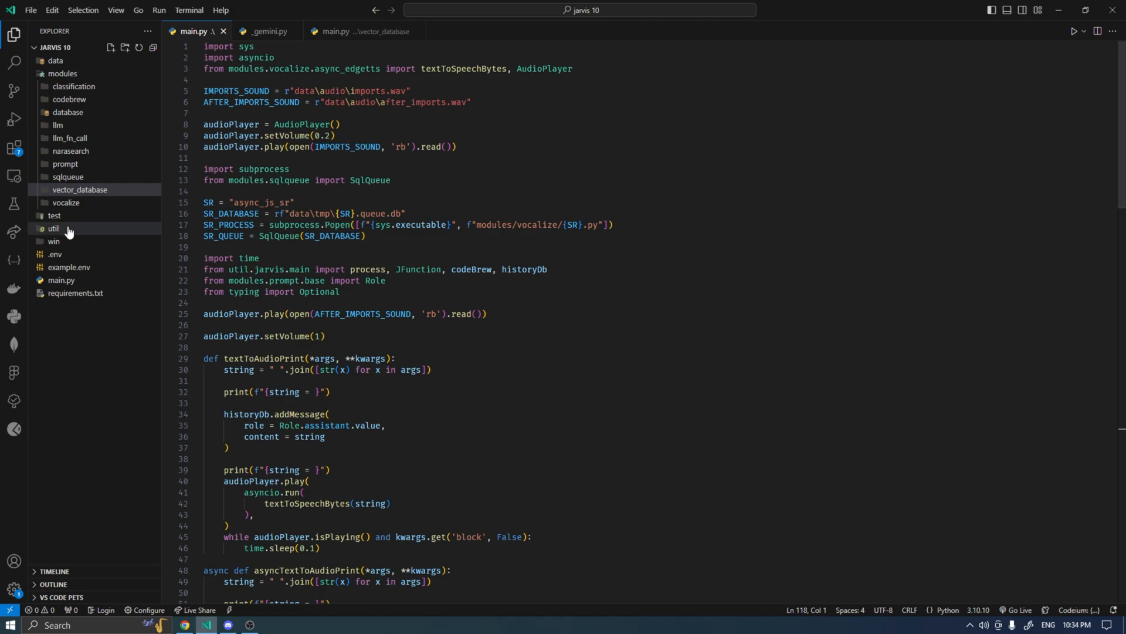
pyautogui.moveTo(53, 229)
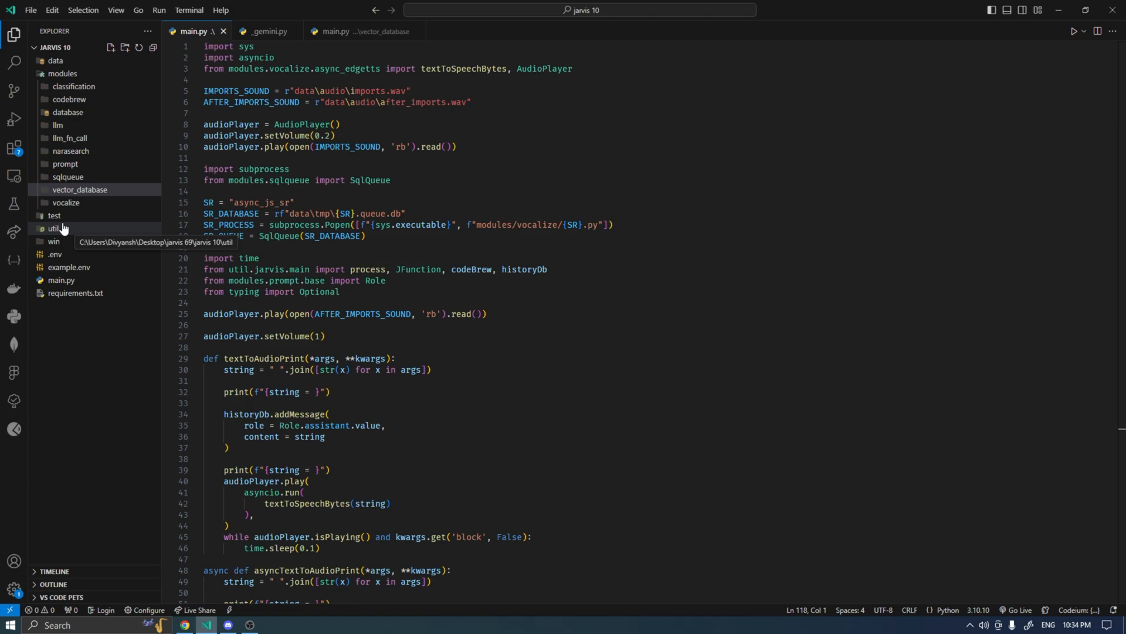
pyautogui.click(53, 228)
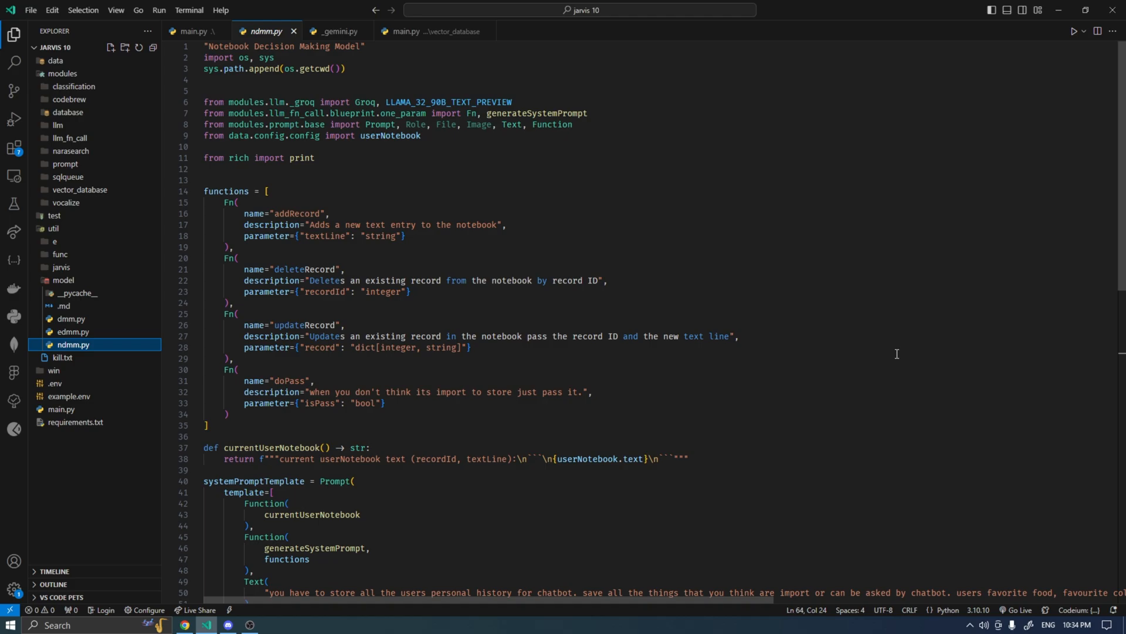
# - Skim ndmm.py, collapse the util folder, and expand vector_database
pyautogui.scroll(-3)
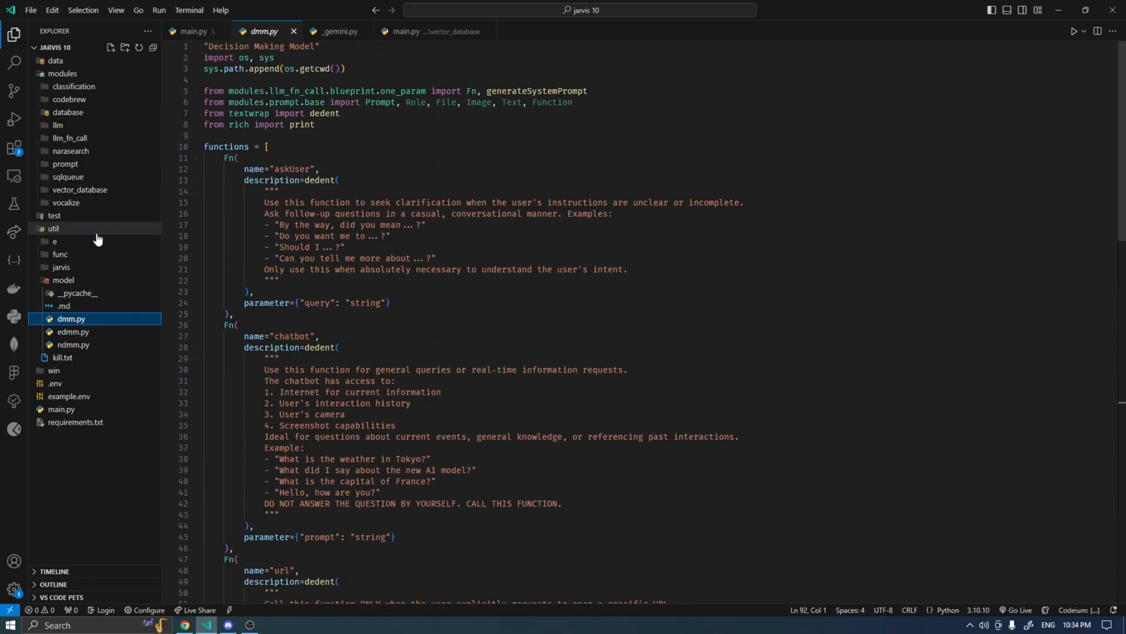
pyautogui.click(80, 189)
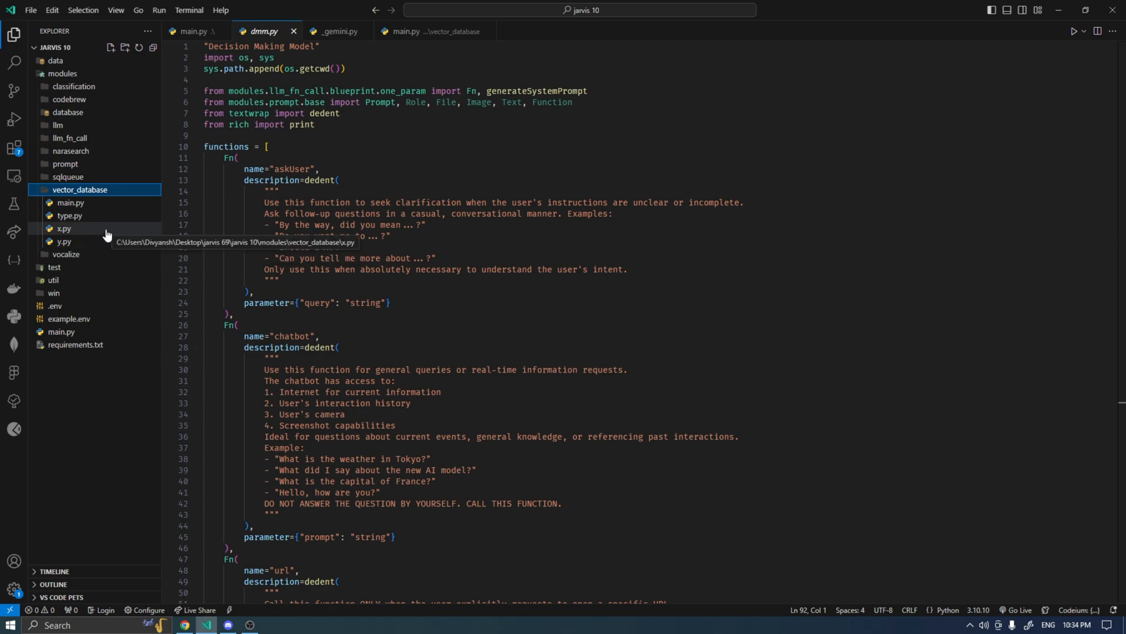
pyautogui.moveTo(98, 232)
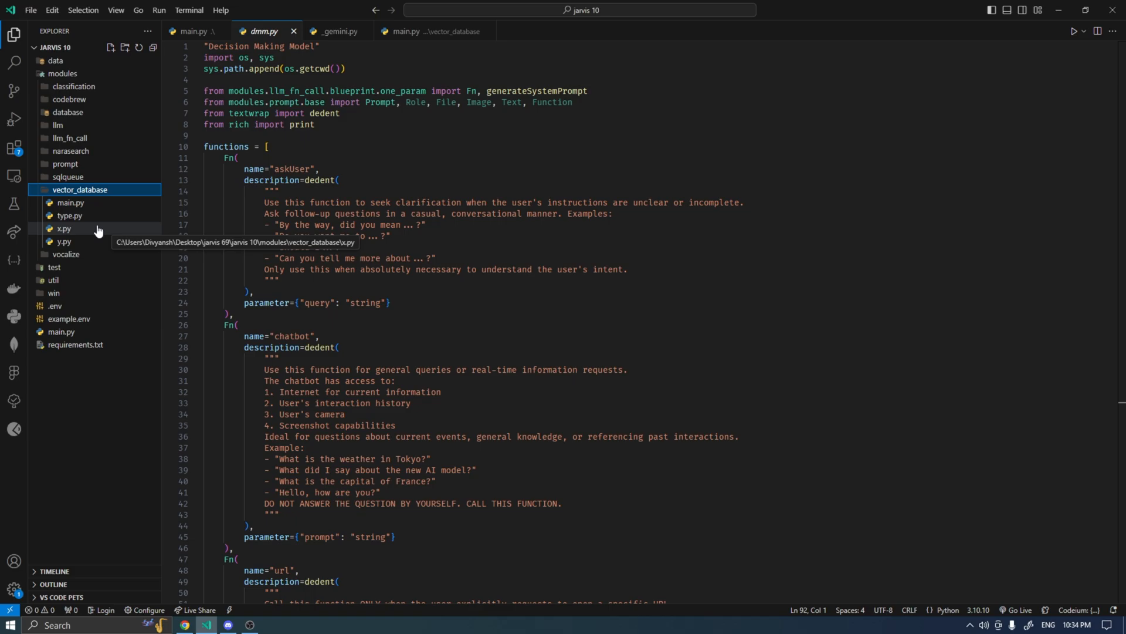
pyautogui.moveTo(99, 216)
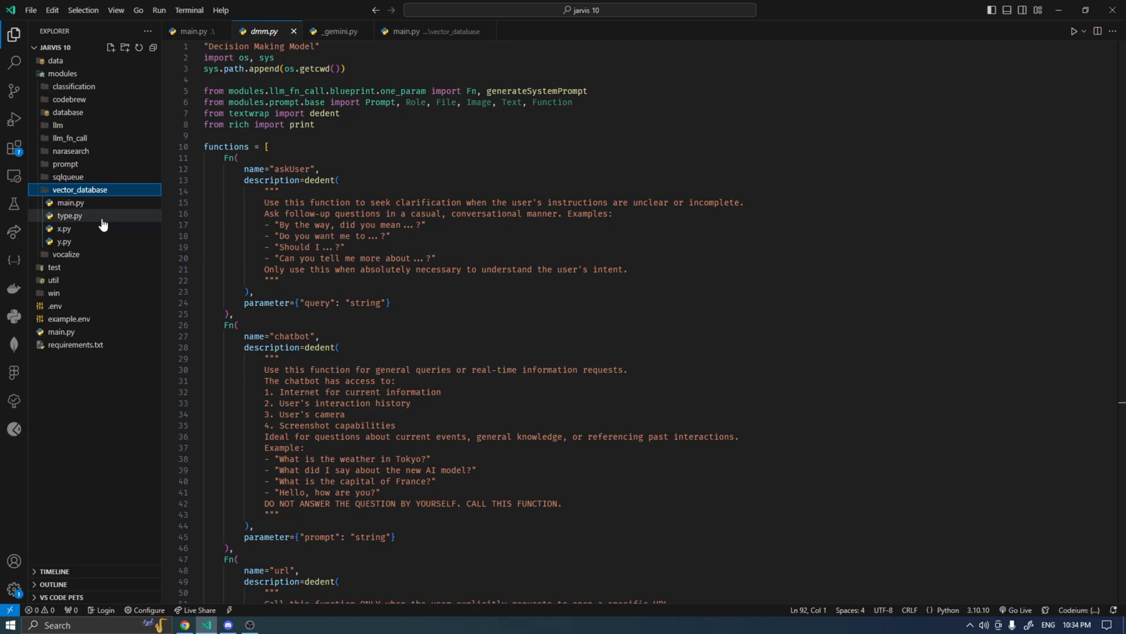
pyautogui.click(63, 228)
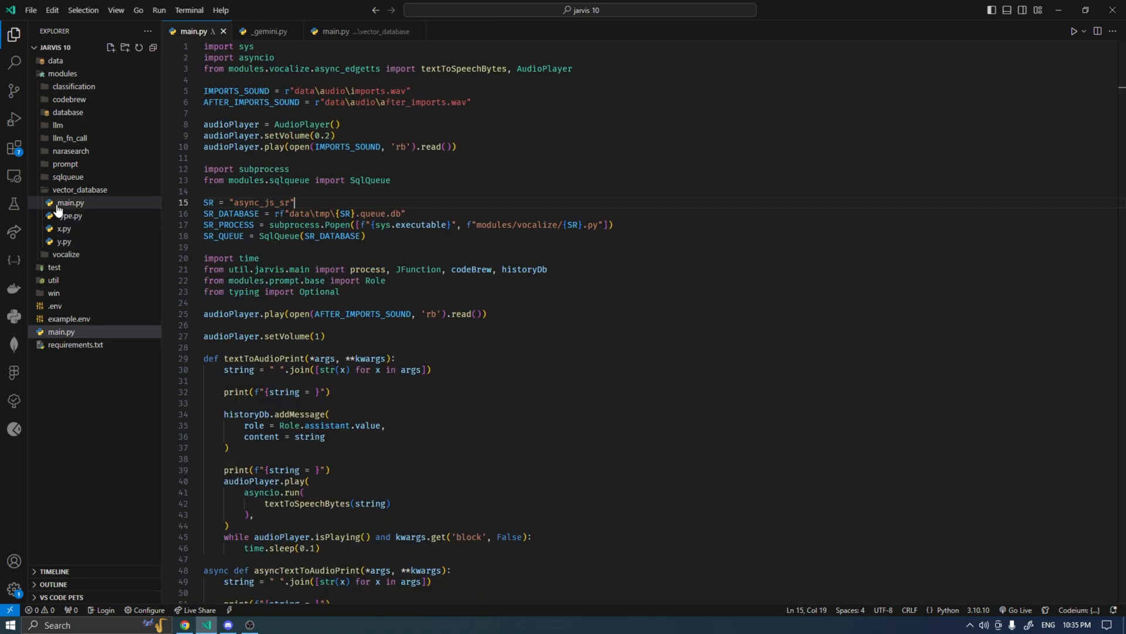
# - Open vector_database/main.py, collapse vector_database, and expand the codebrew folder
pyautogui.click(336, 31)
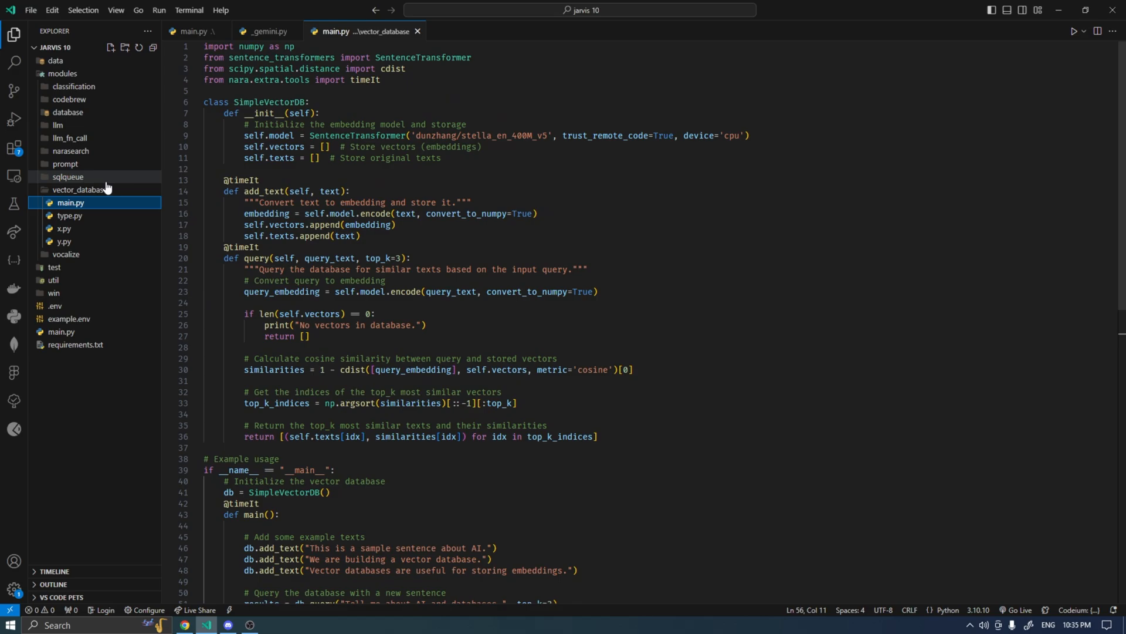
pyautogui.click(70, 100)
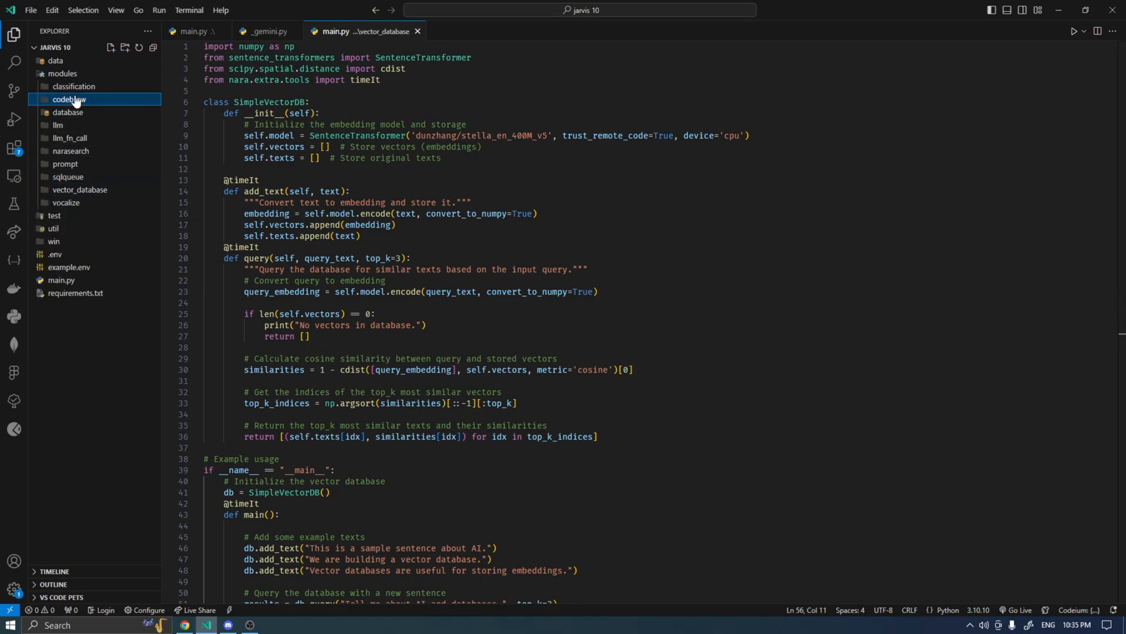
pyautogui.click(69, 99)
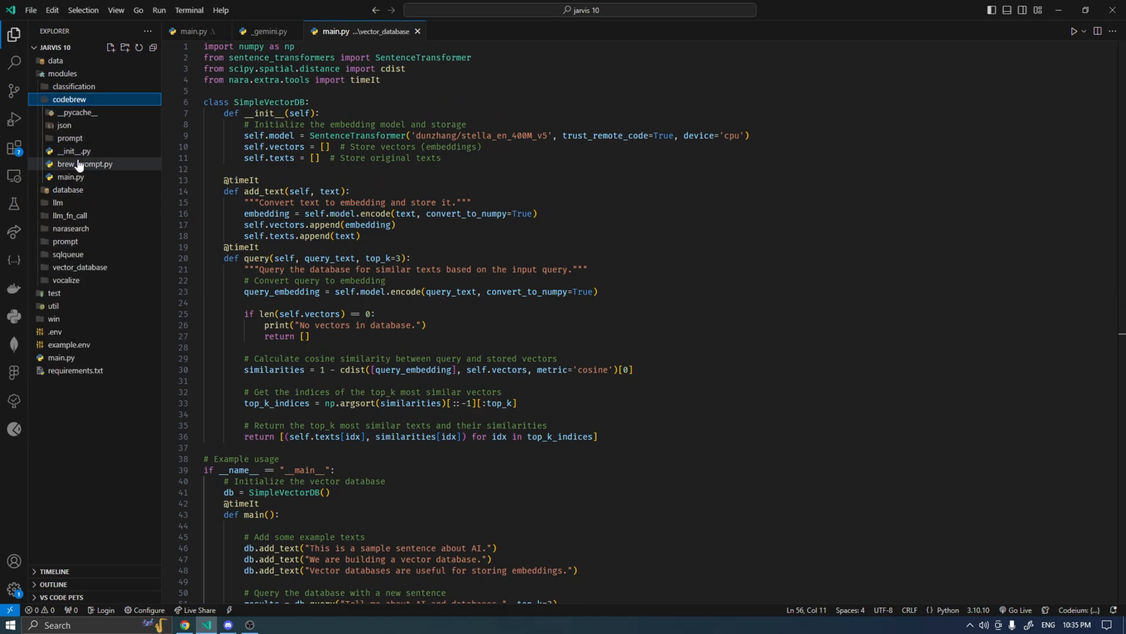
pyautogui.click(71, 177)
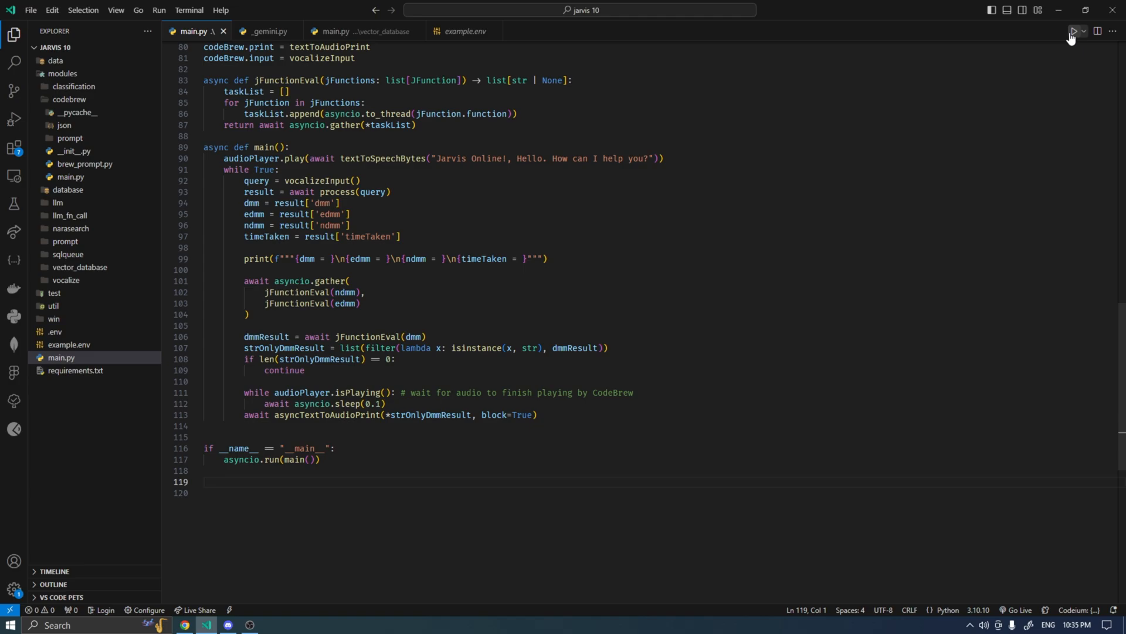
# - Run the root main.py with the Run Python File button
pyautogui.click(1071, 31)
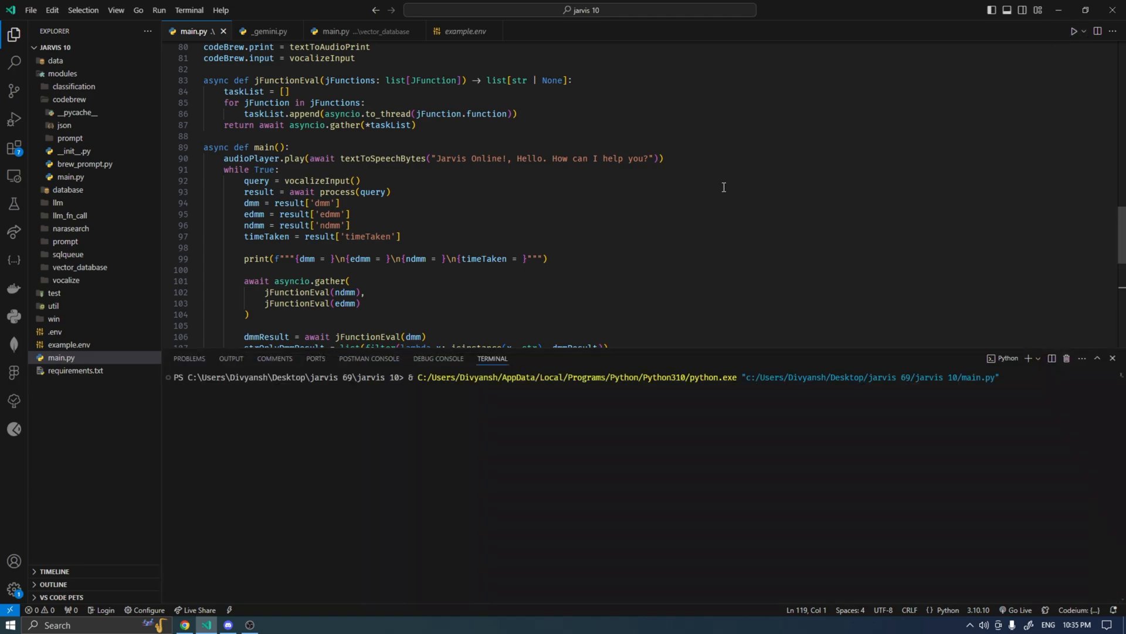
pyautogui.moveTo(481, 198)
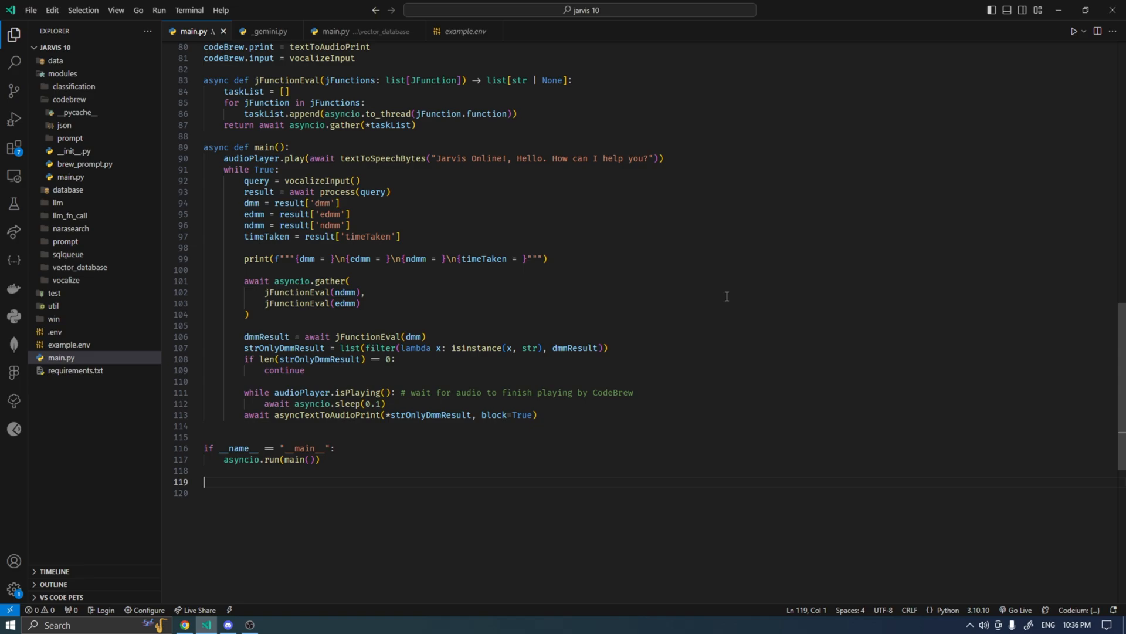
pyautogui.moveTo(565, 34)
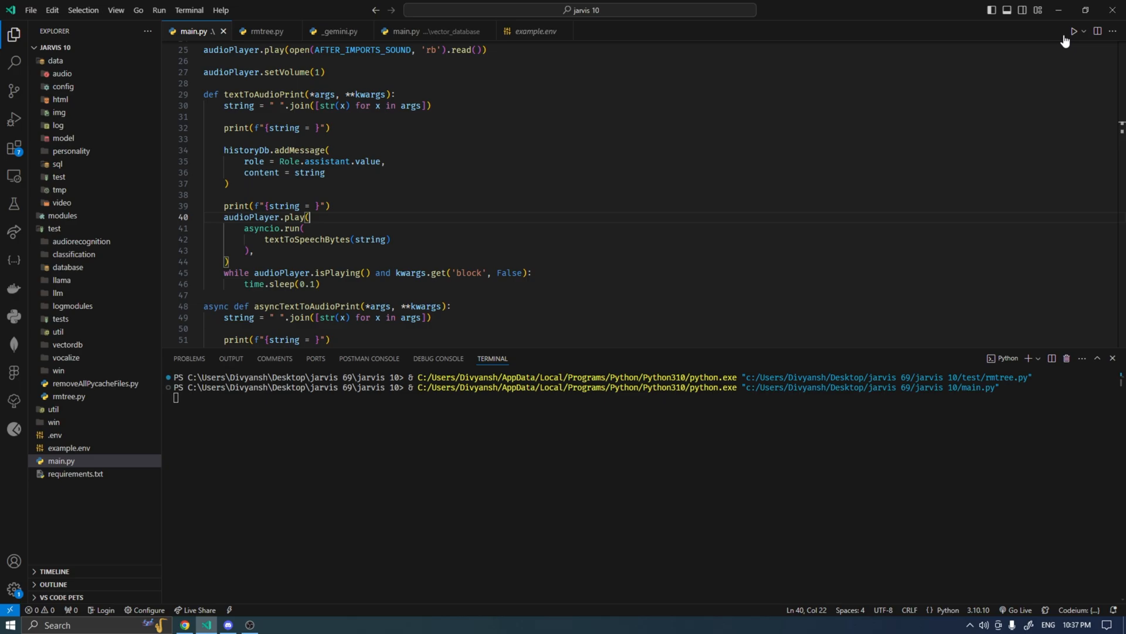
# - Run main.py again and scroll the terminal to read Jarvis's greeting reply
pyautogui.click(1076, 31)
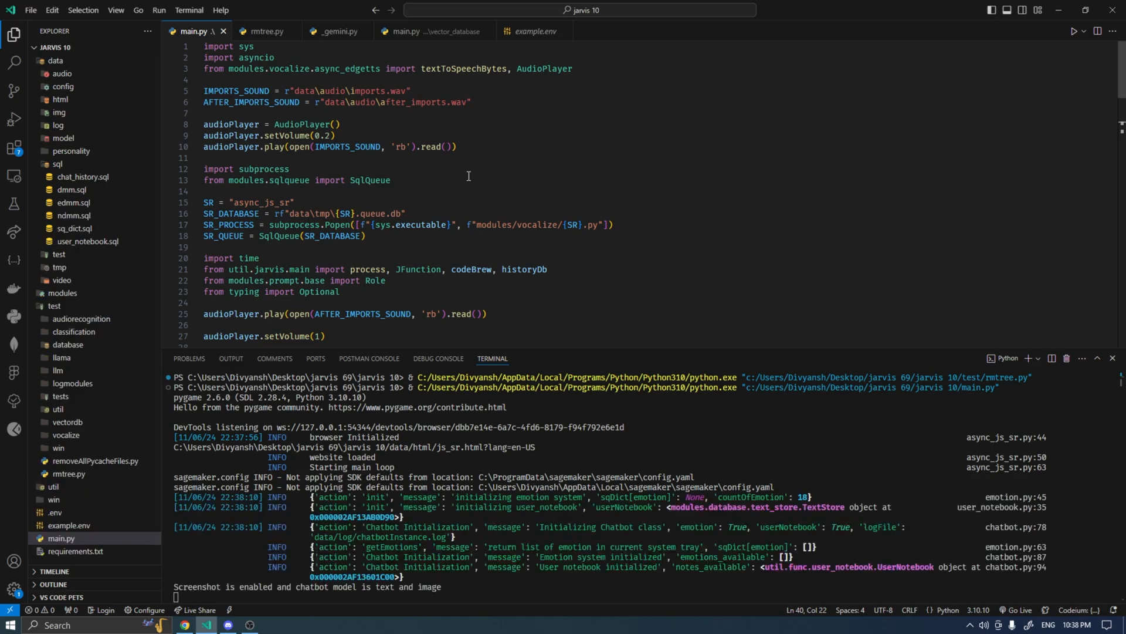
pyautogui.moveTo(523, 169)
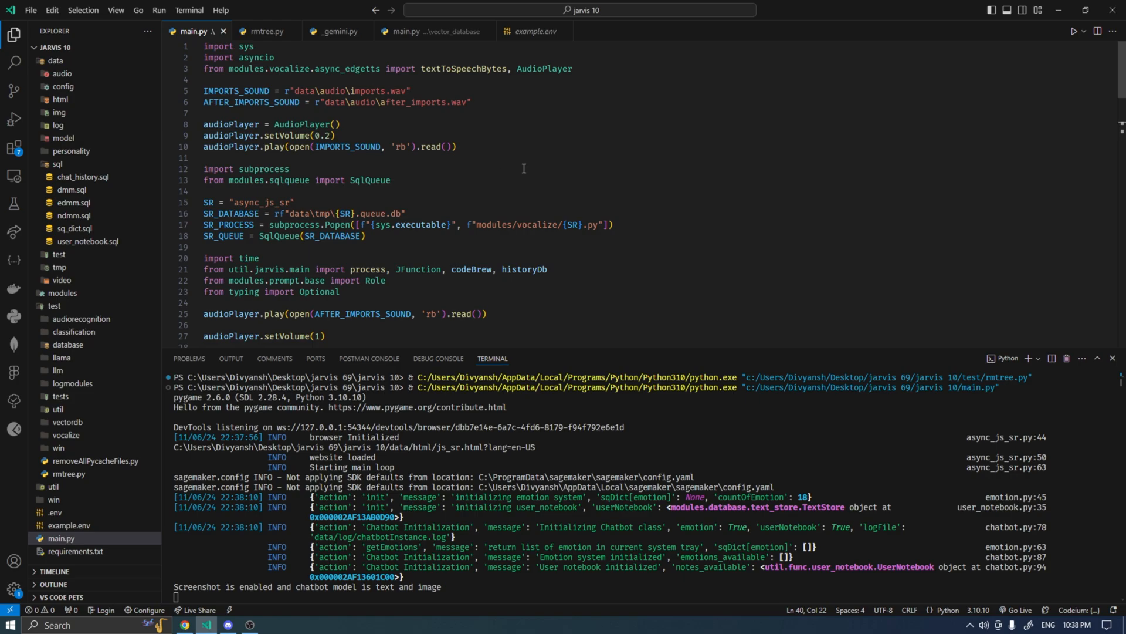
pyautogui.moveTo(568, 198)
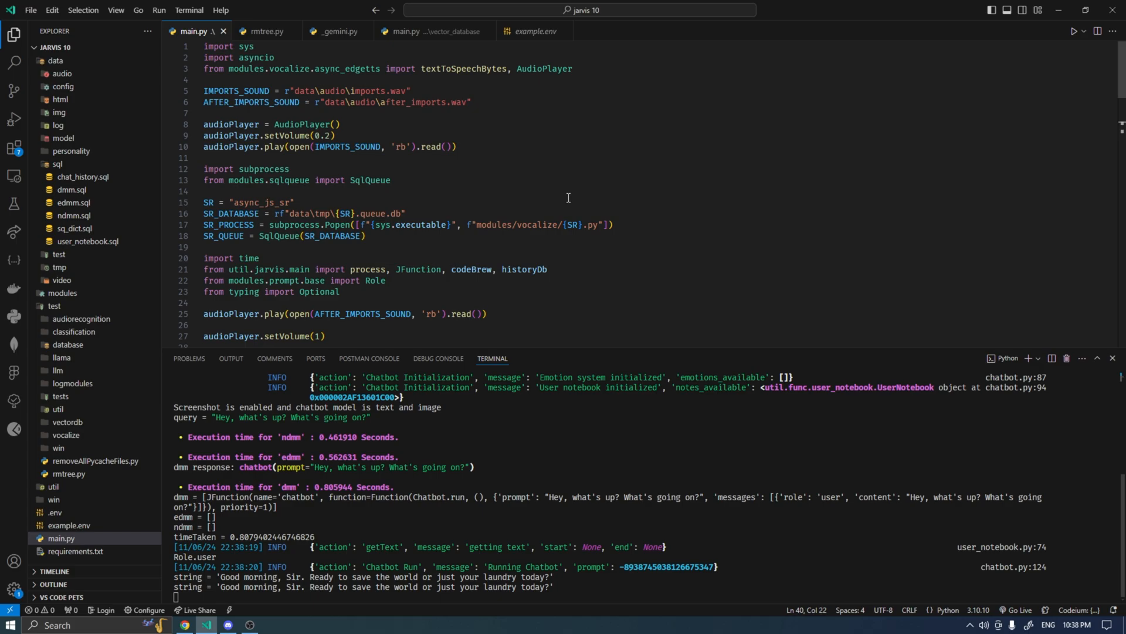
pyautogui.scroll(-3)
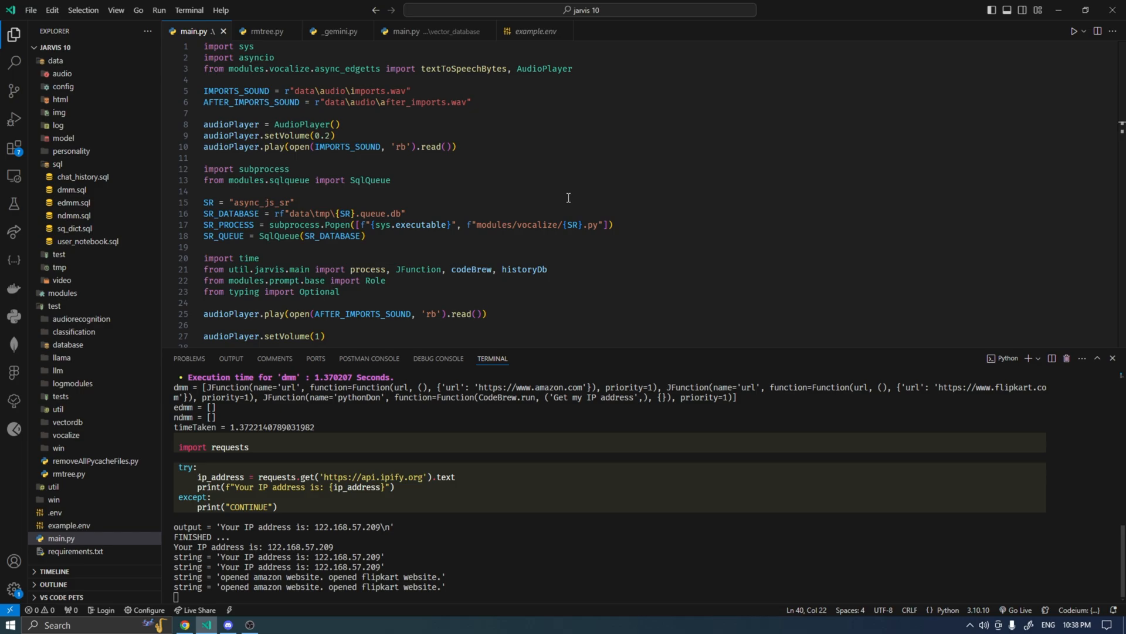
# - Follow Jarvis's Amazon, Flipkart, IP and Rewa weather replies, then view the Amazon page
pyautogui.scroll(-3)
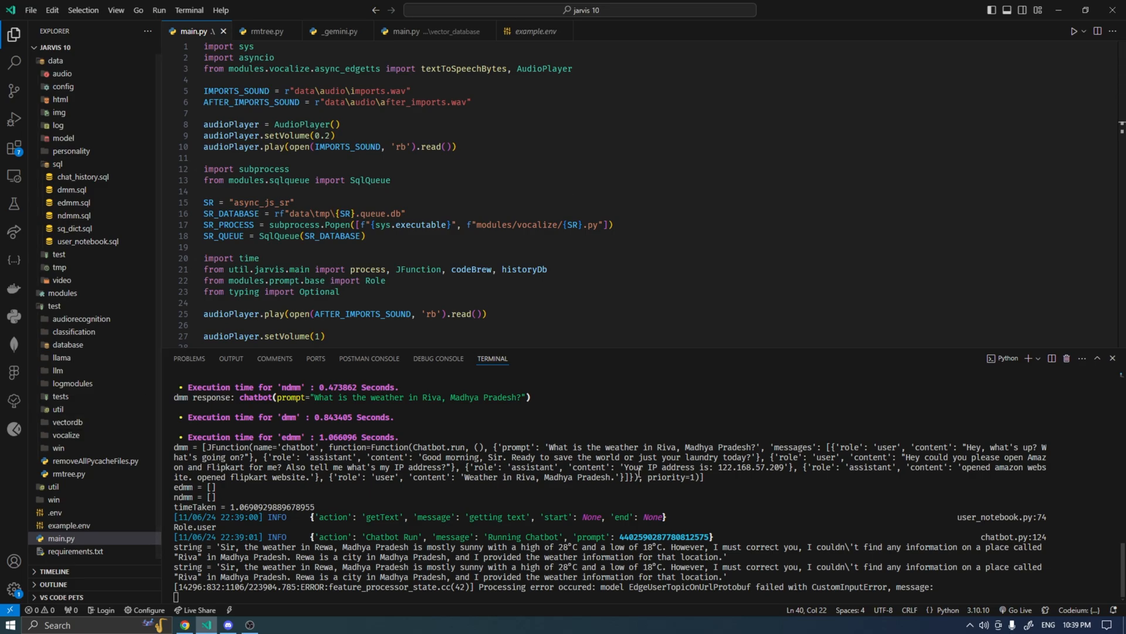
pyautogui.moveTo(819, 471)
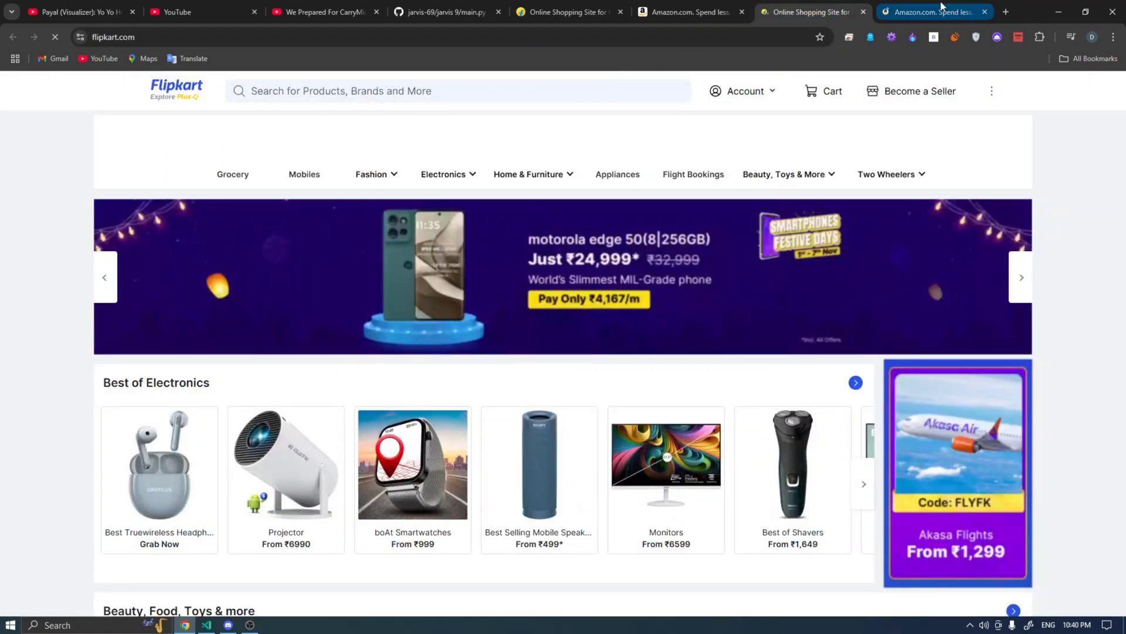
pyautogui.click(206, 624)
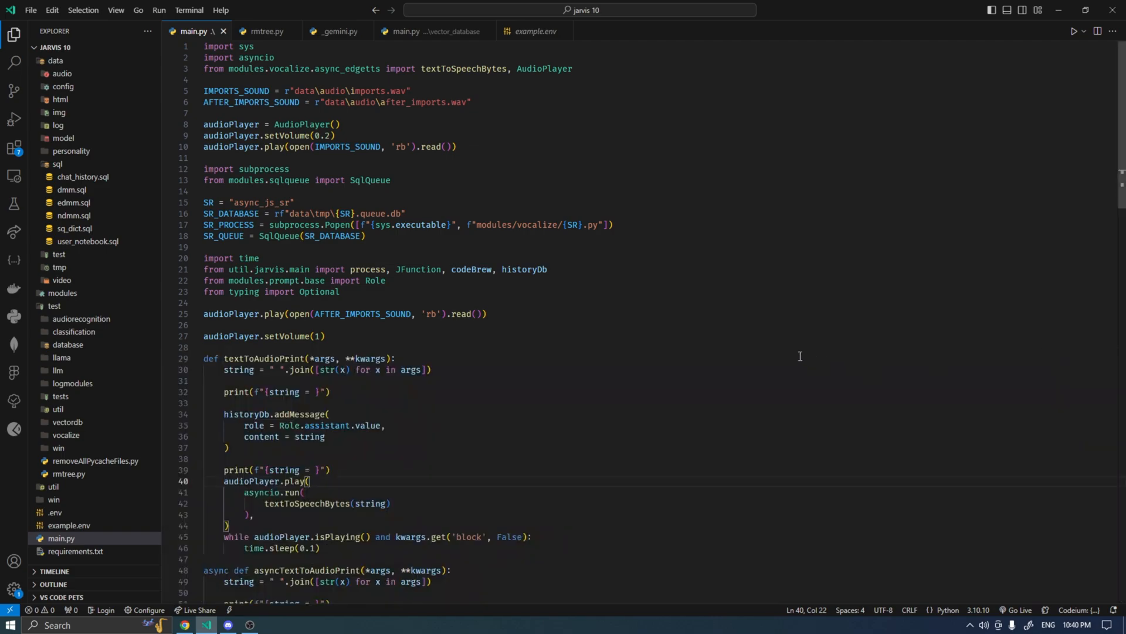
pyautogui.moveTo(819, 359)
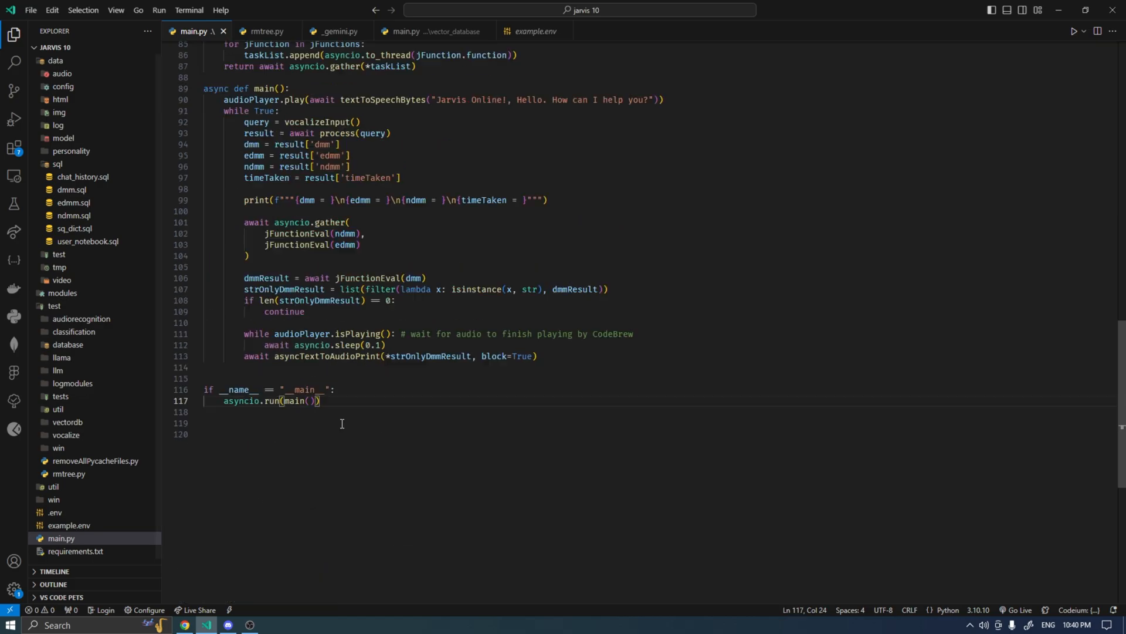
pyautogui.moveTo(481, 365)
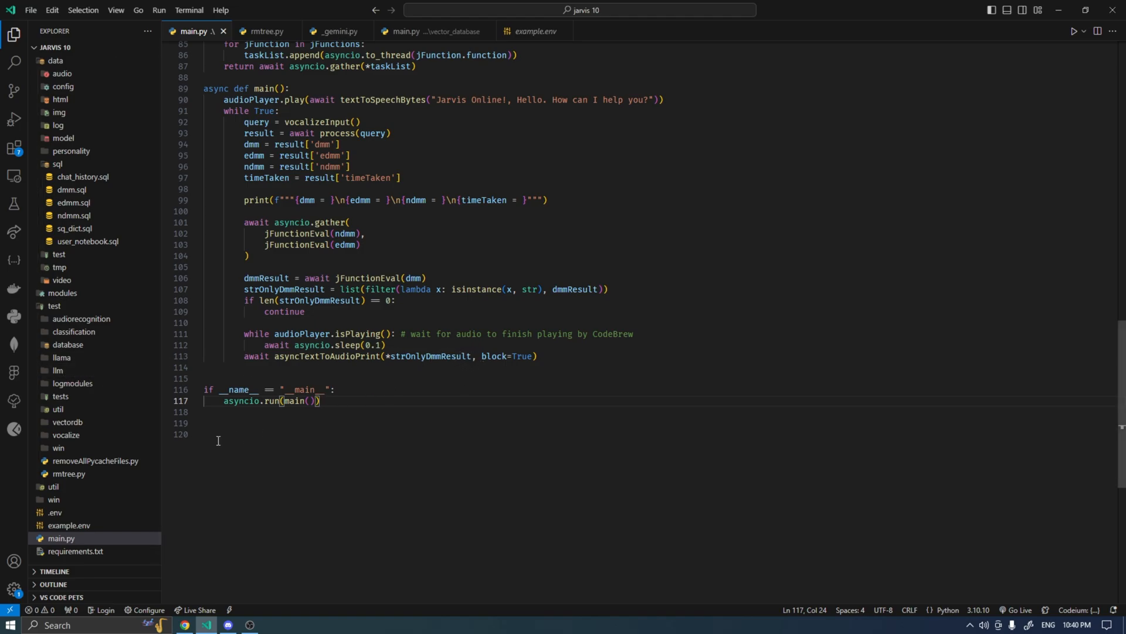
# - Open and skim test/llm/_gemini.py, then collapse the test and data folders
pyautogui.click(58, 357)
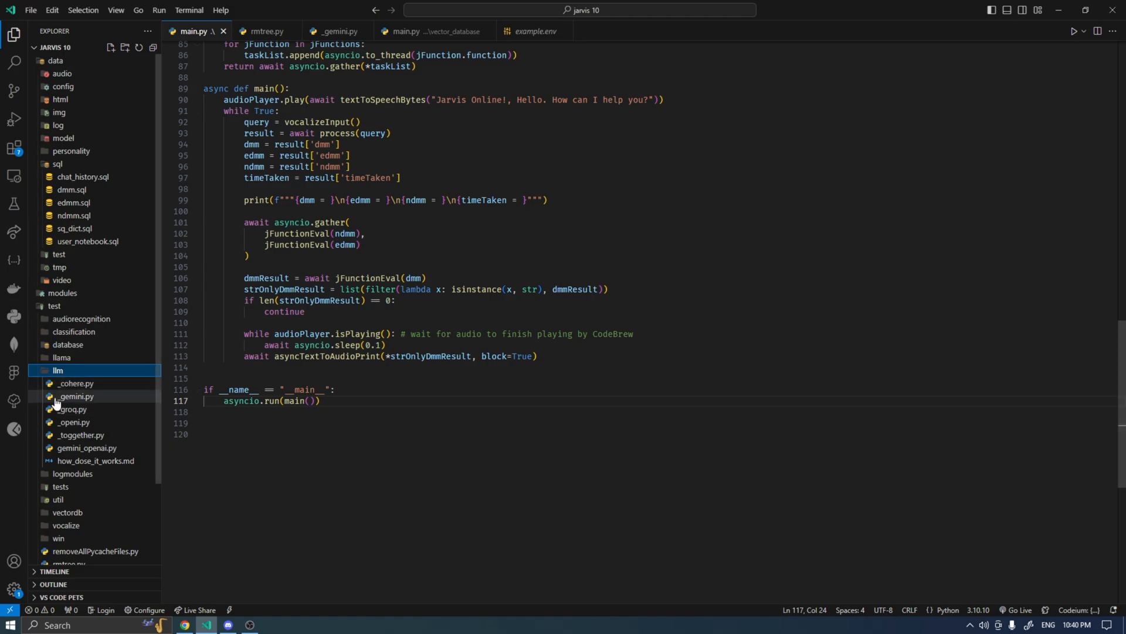
pyautogui.click(75, 396)
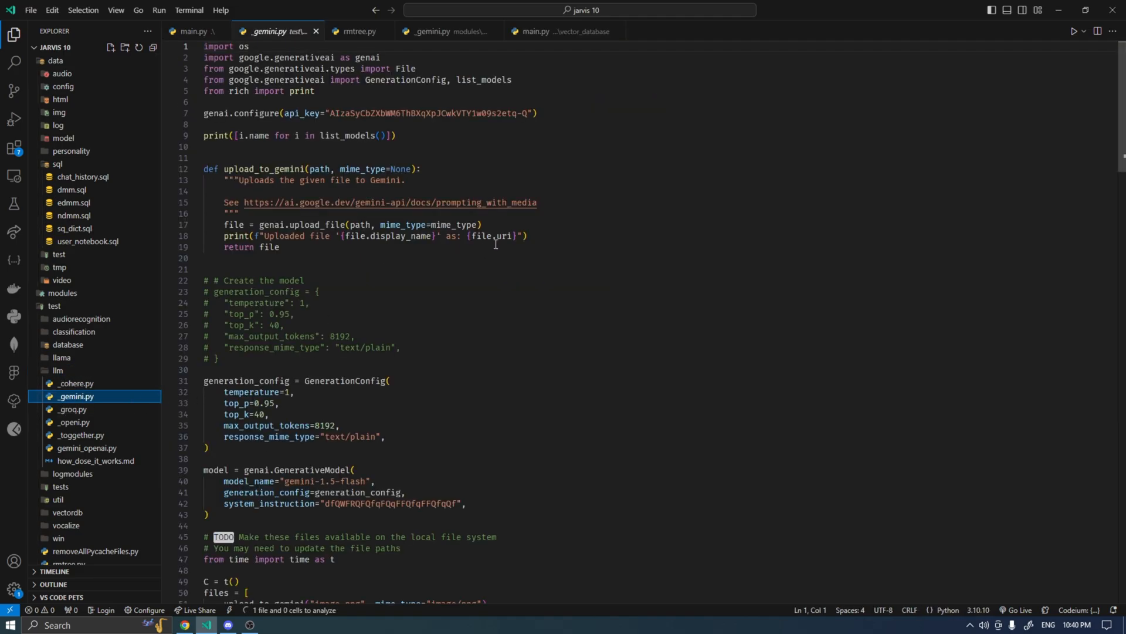
pyautogui.scroll(-3)
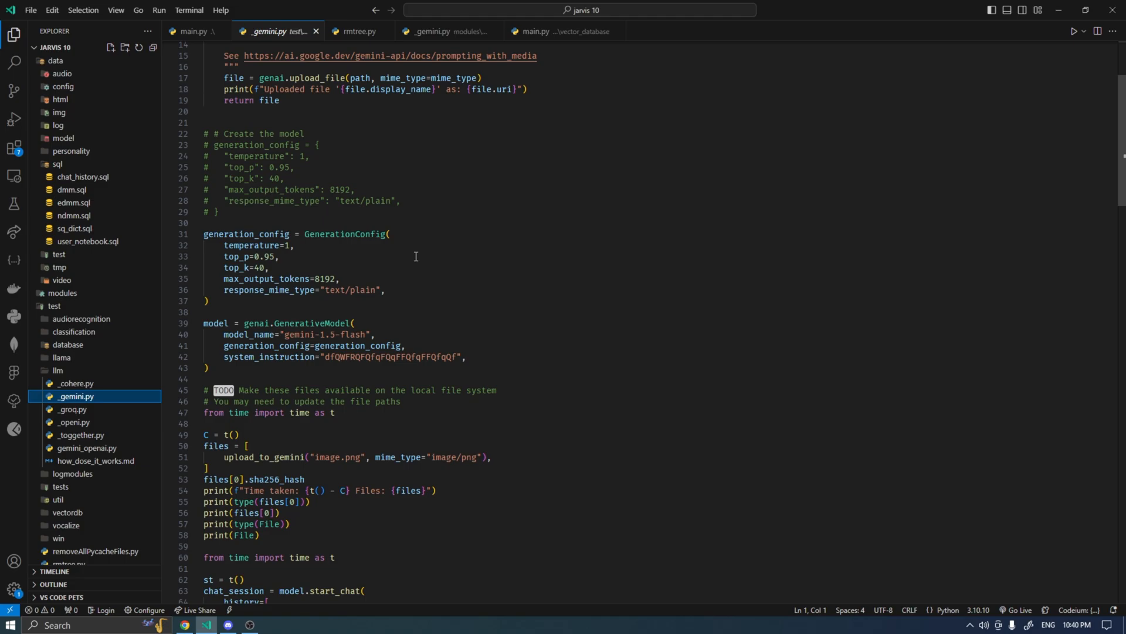
pyautogui.scroll(-3)
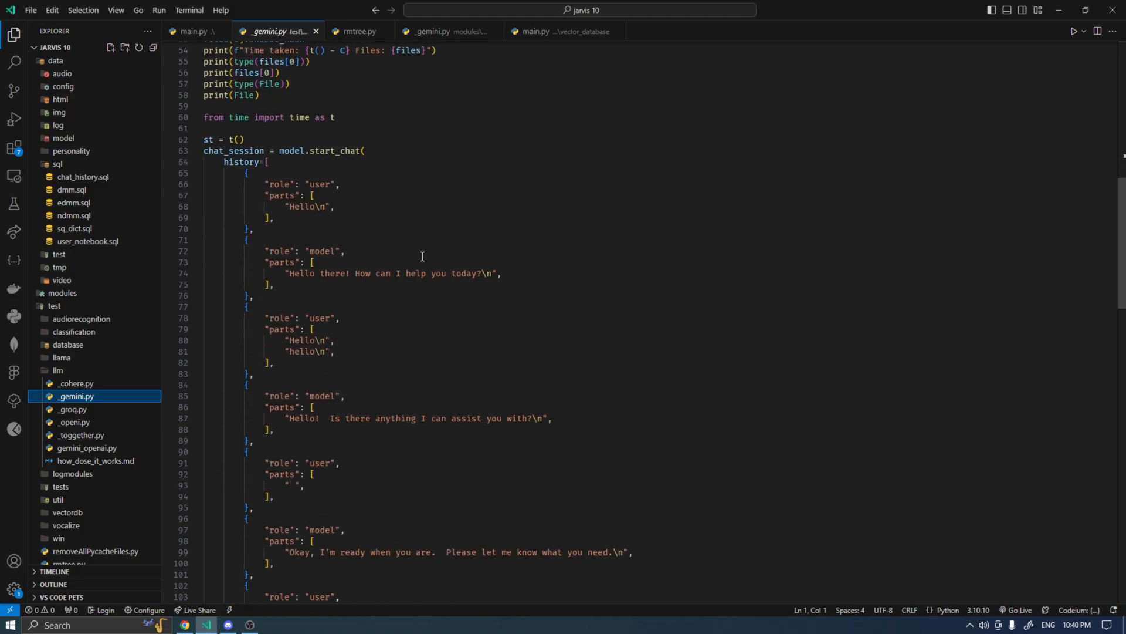
pyautogui.moveTo(240, 333)
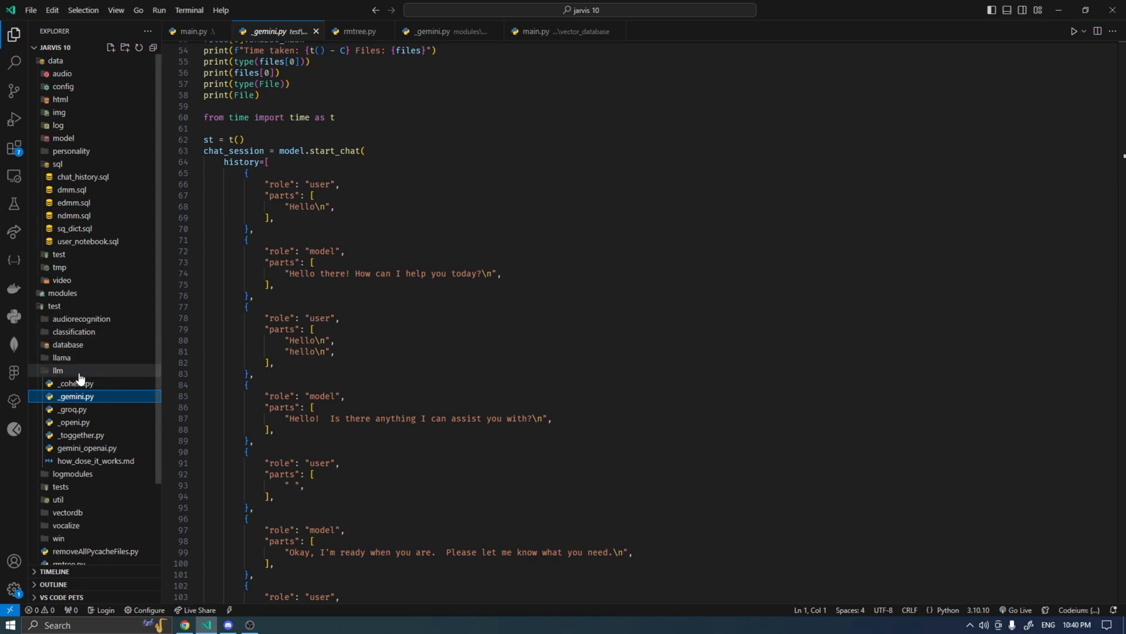
pyautogui.moveTo(57, 372)
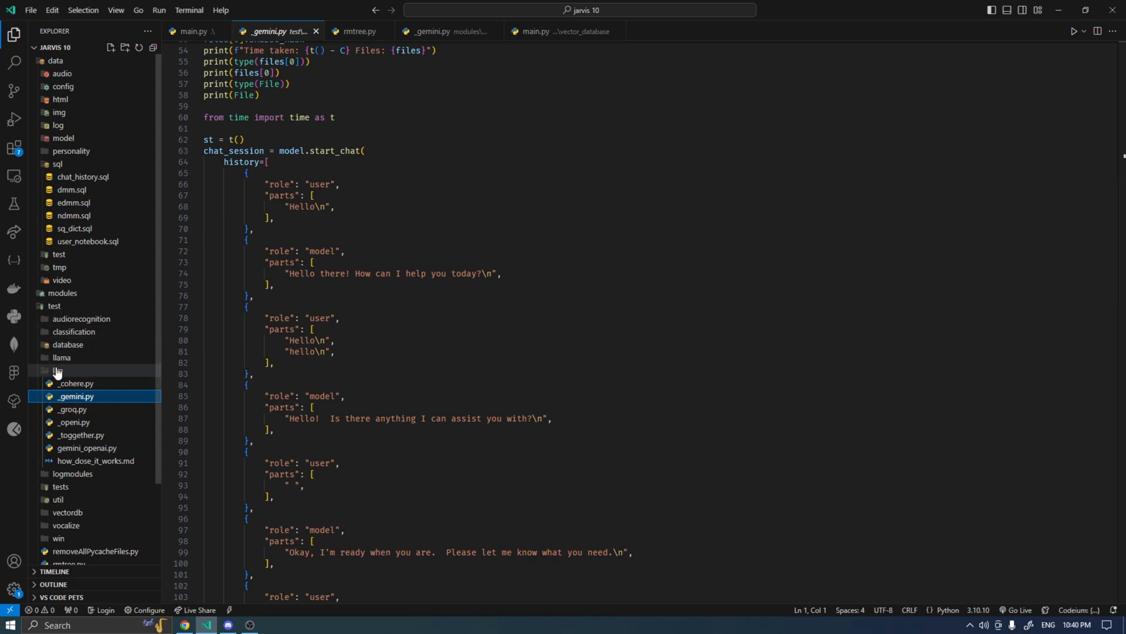
pyautogui.click(59, 254)
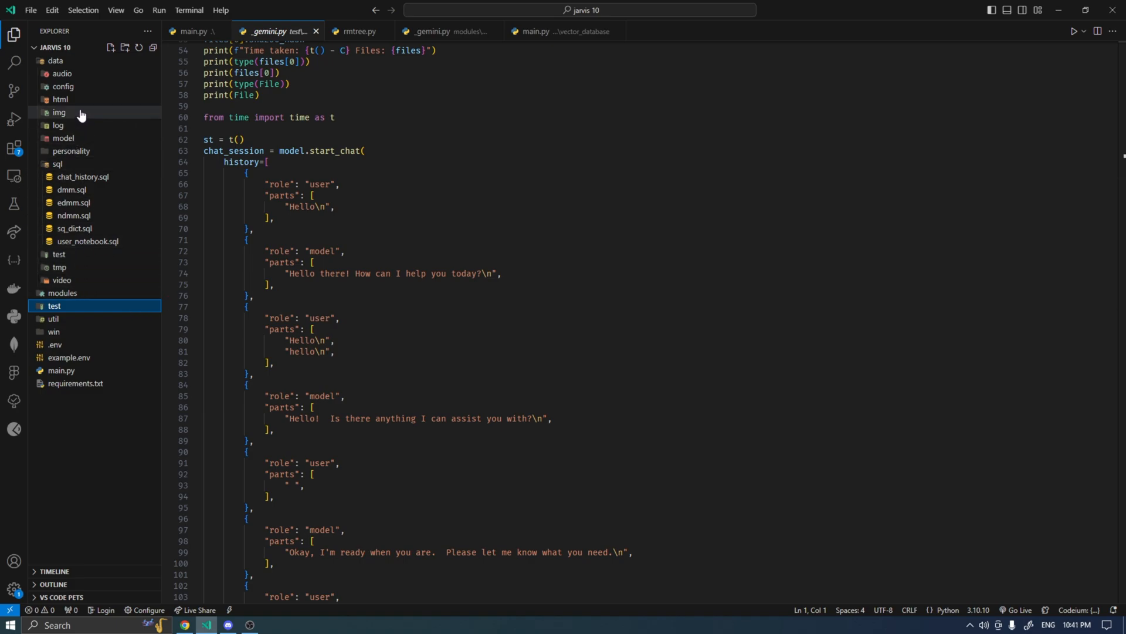
pyautogui.click(55, 60)
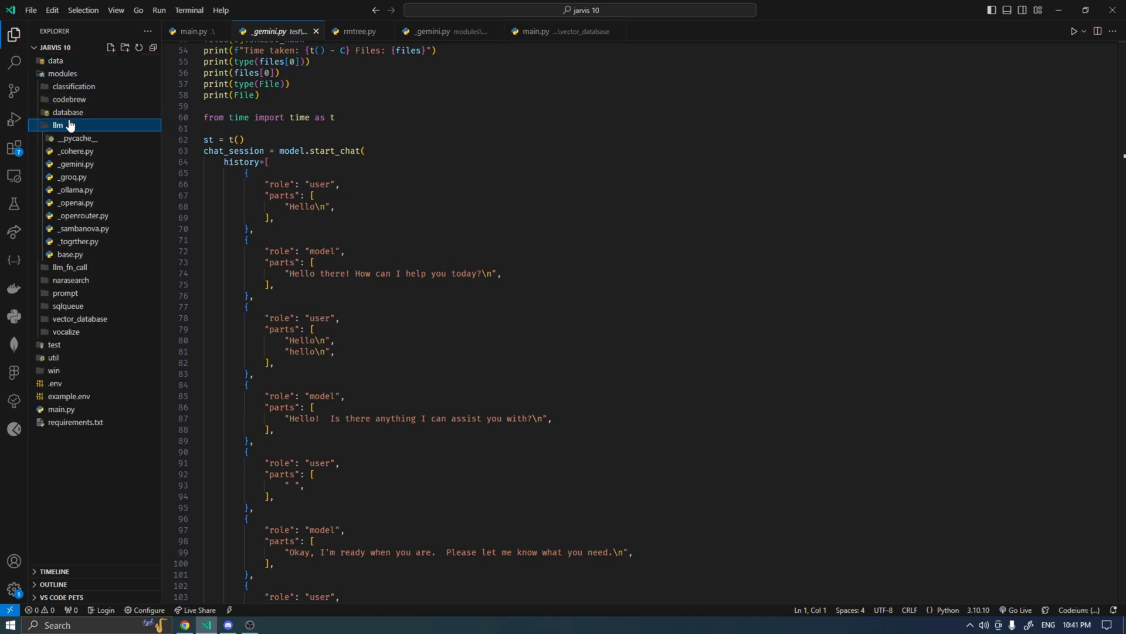
# - Open _cohere.py, then _gemini.py, from the modules/llm folder
pyautogui.click(76, 150)
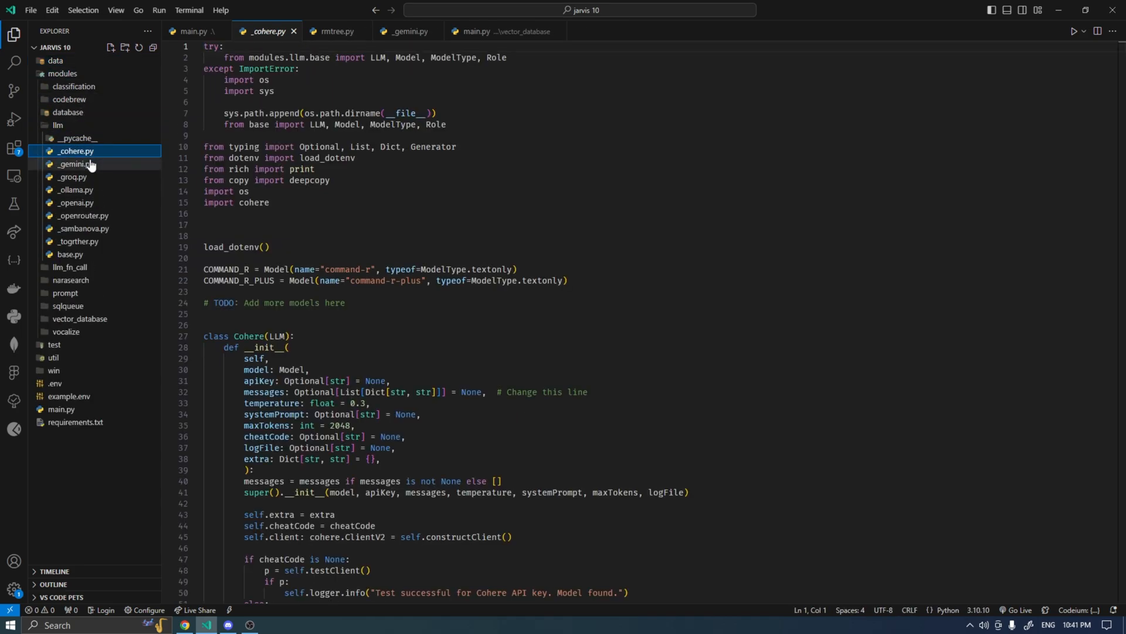
pyautogui.click(70, 164)
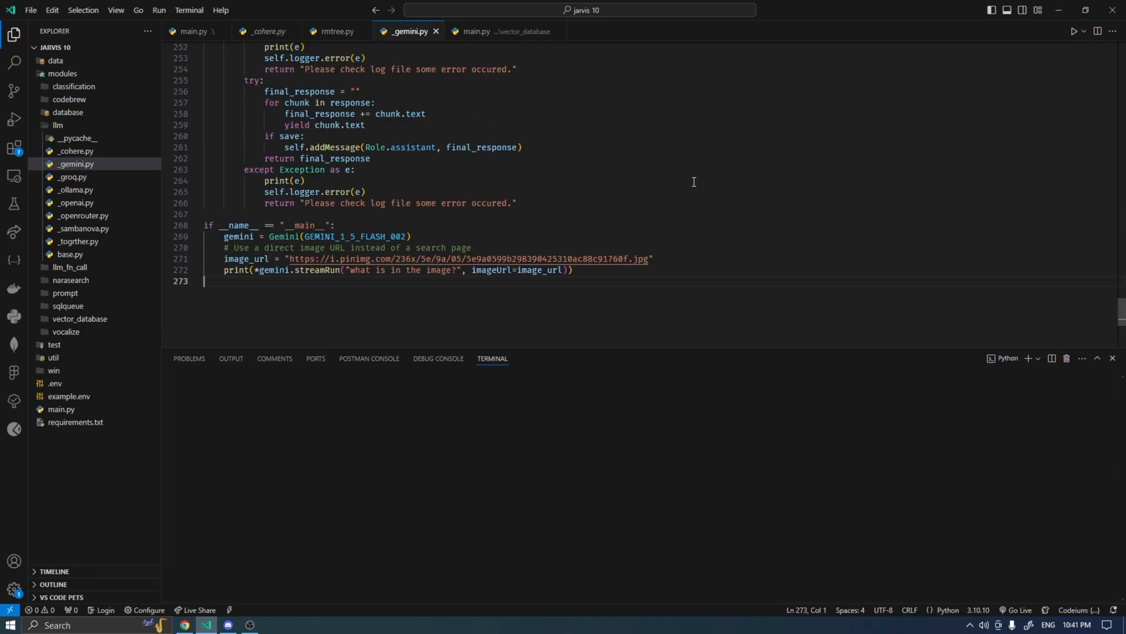
# - Run _gemini.py to get the Iron Man helmet description, then close the terminal panel
pyautogui.click(1069, 31)
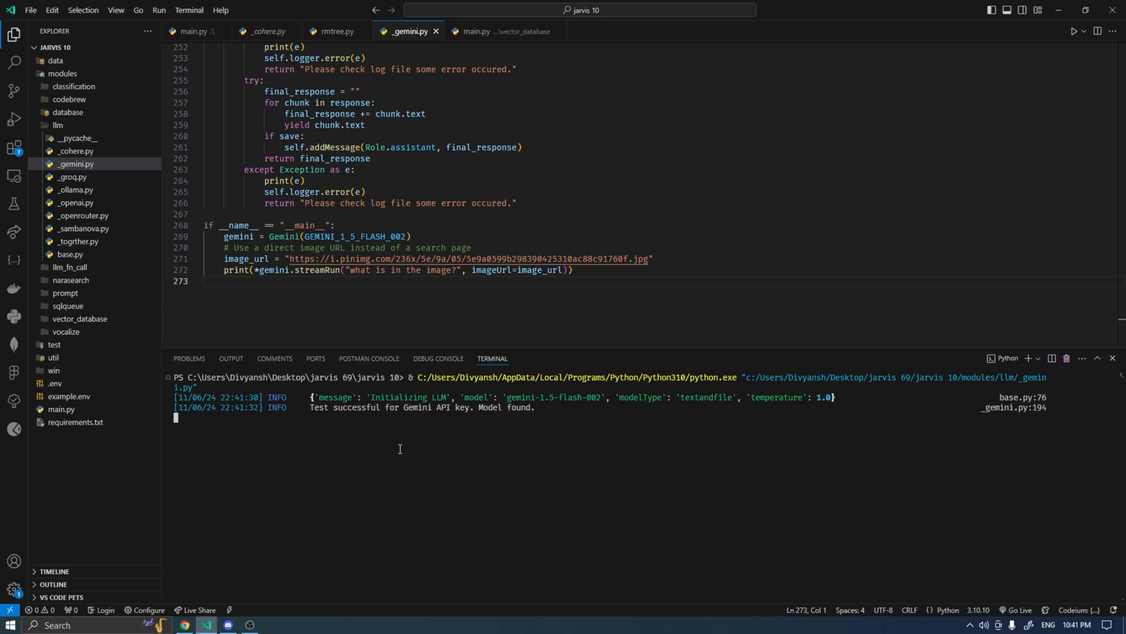
pyautogui.moveTo(617, 514)
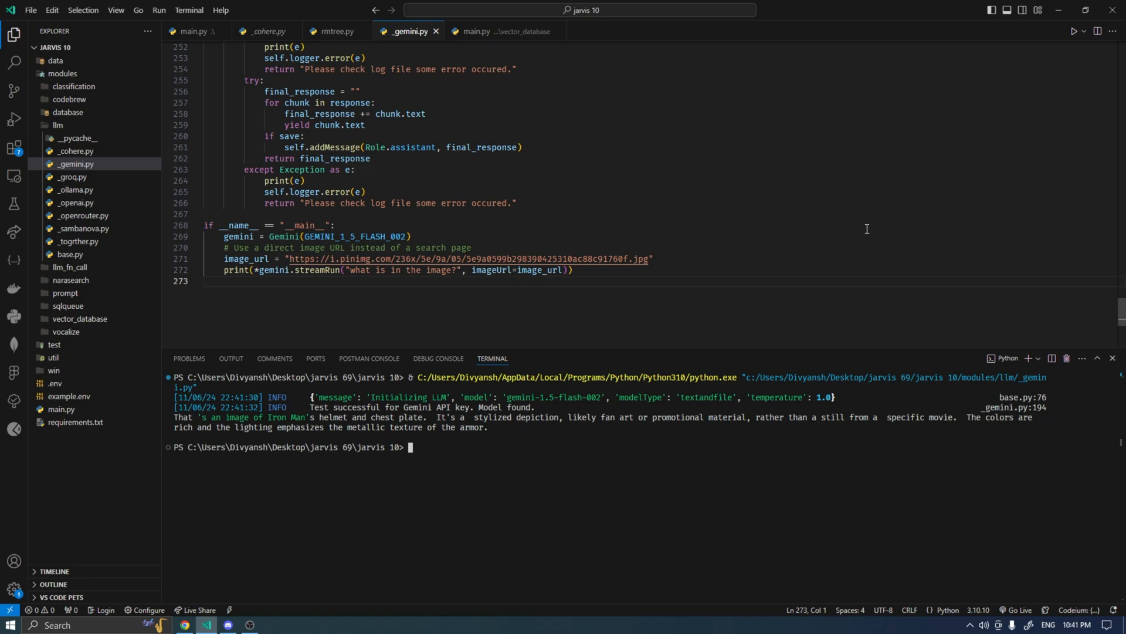
pyautogui.click(1113, 358)
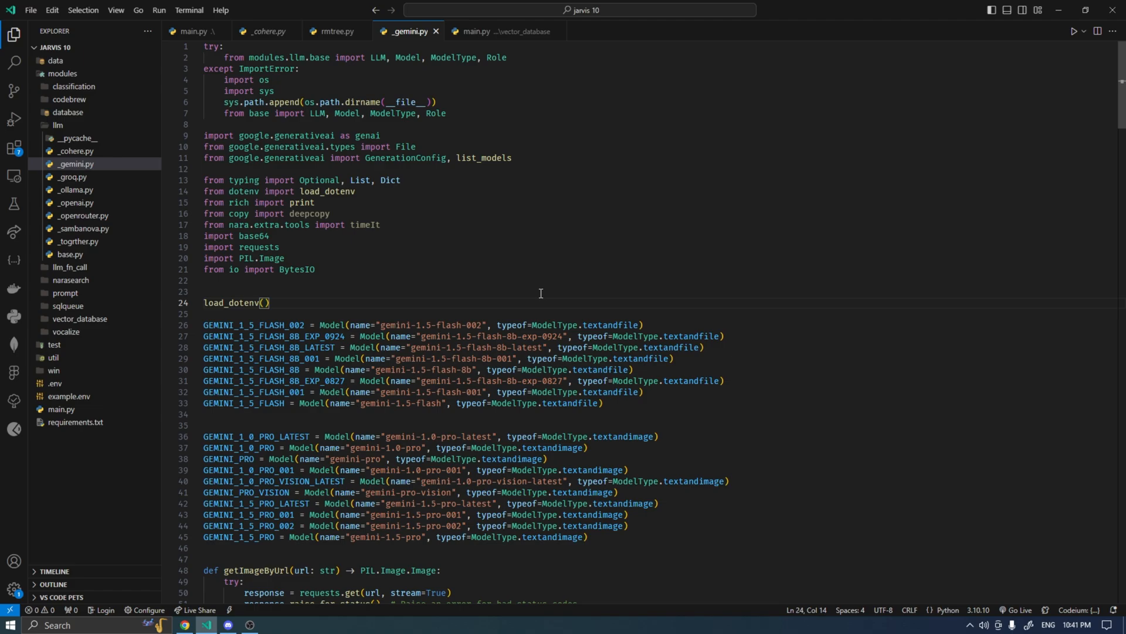
pyautogui.doubleClick(308, 213)
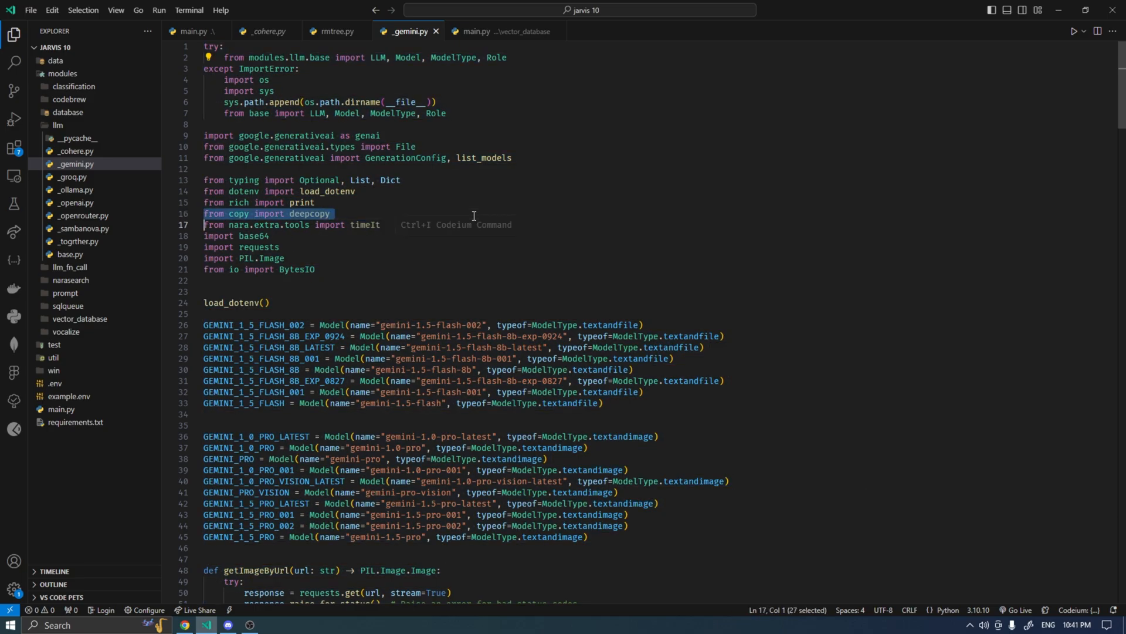
pyautogui.press('Delete')
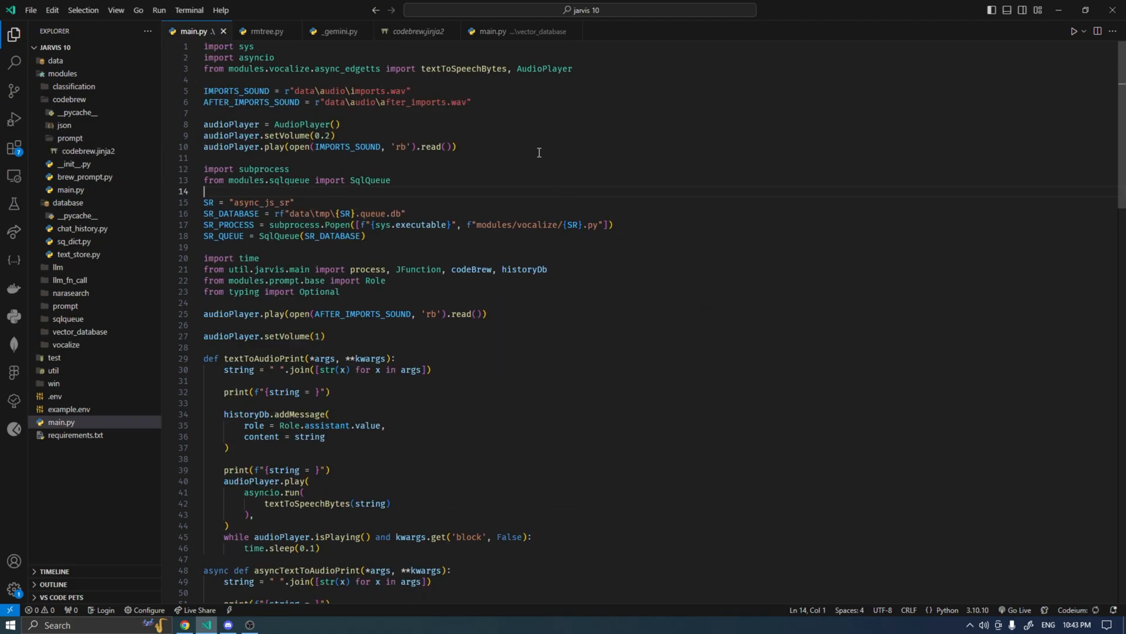
pyautogui.moveTo(533, 170)
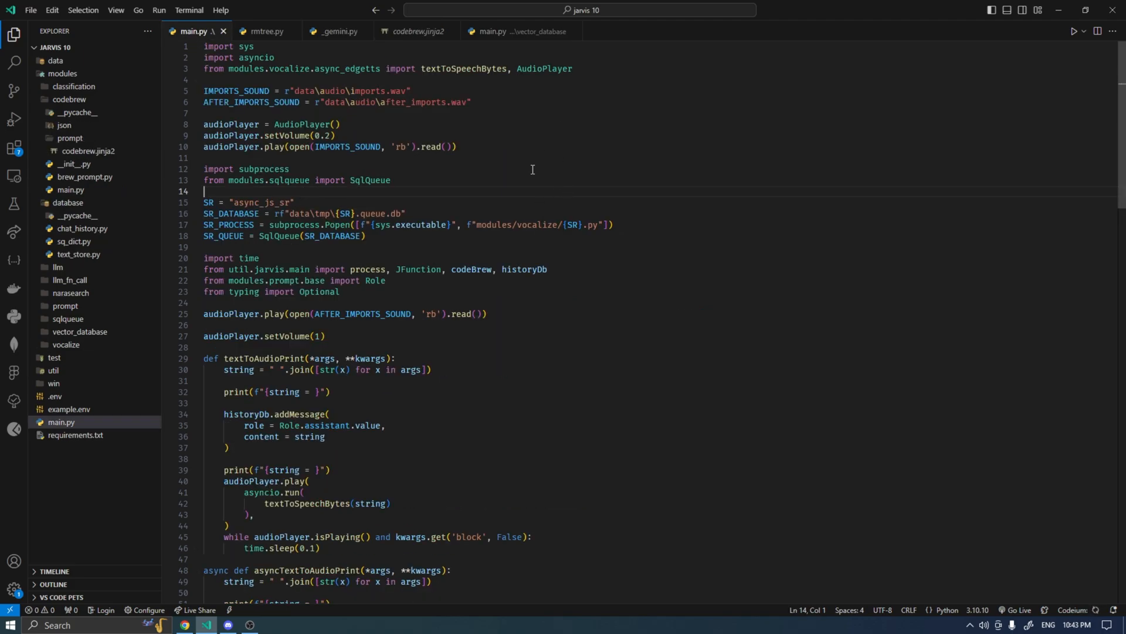